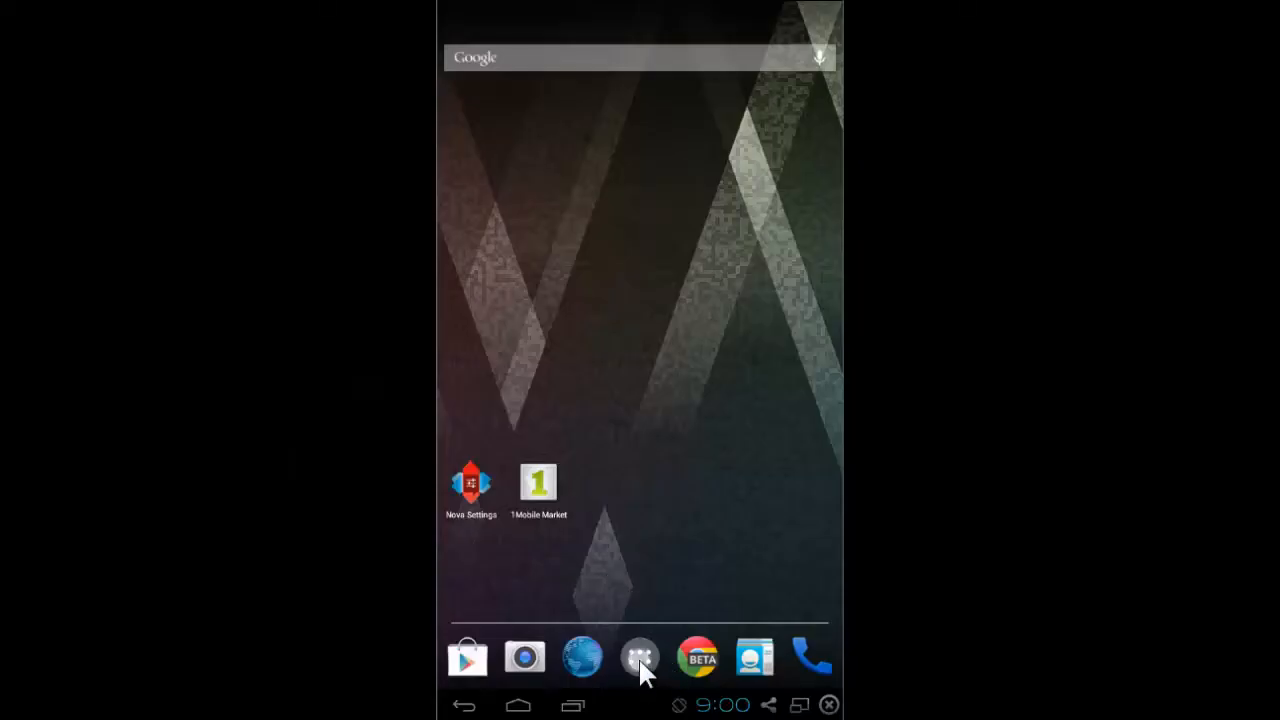
Browse the app drawer's apps list looking for Set Orientation, returning home each time.
click(640, 656)
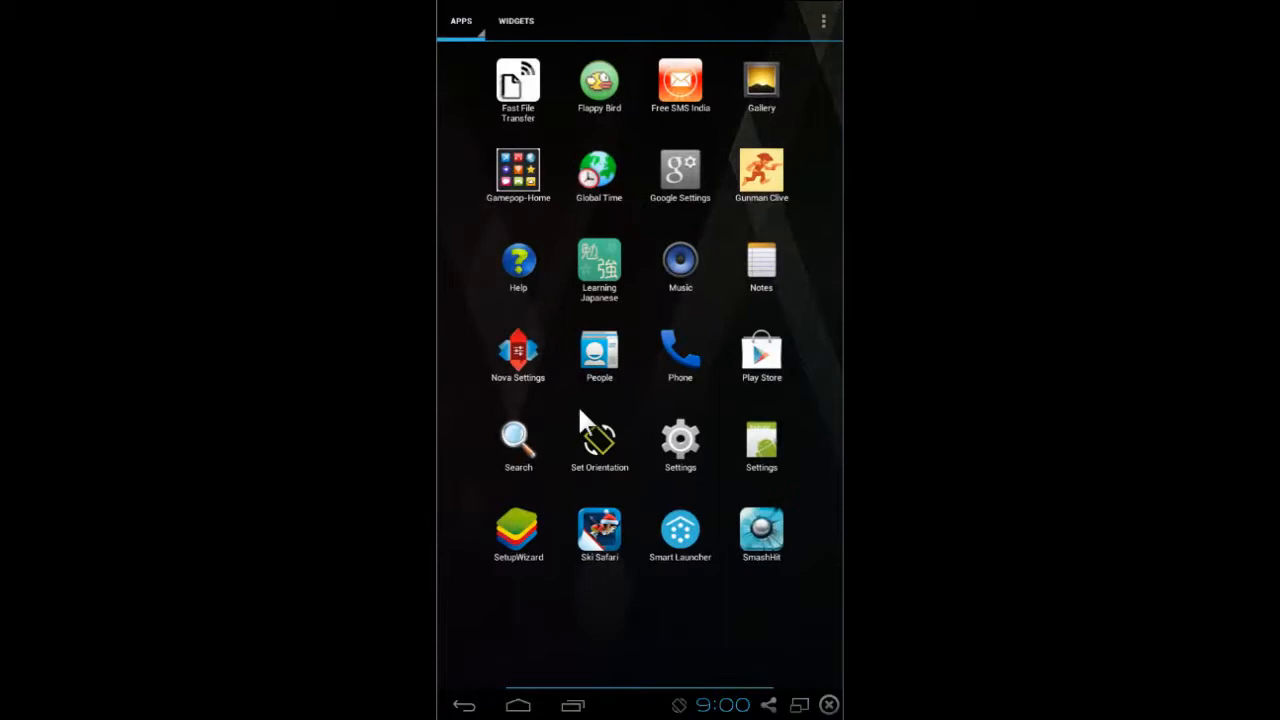
mouse_move(584, 588)
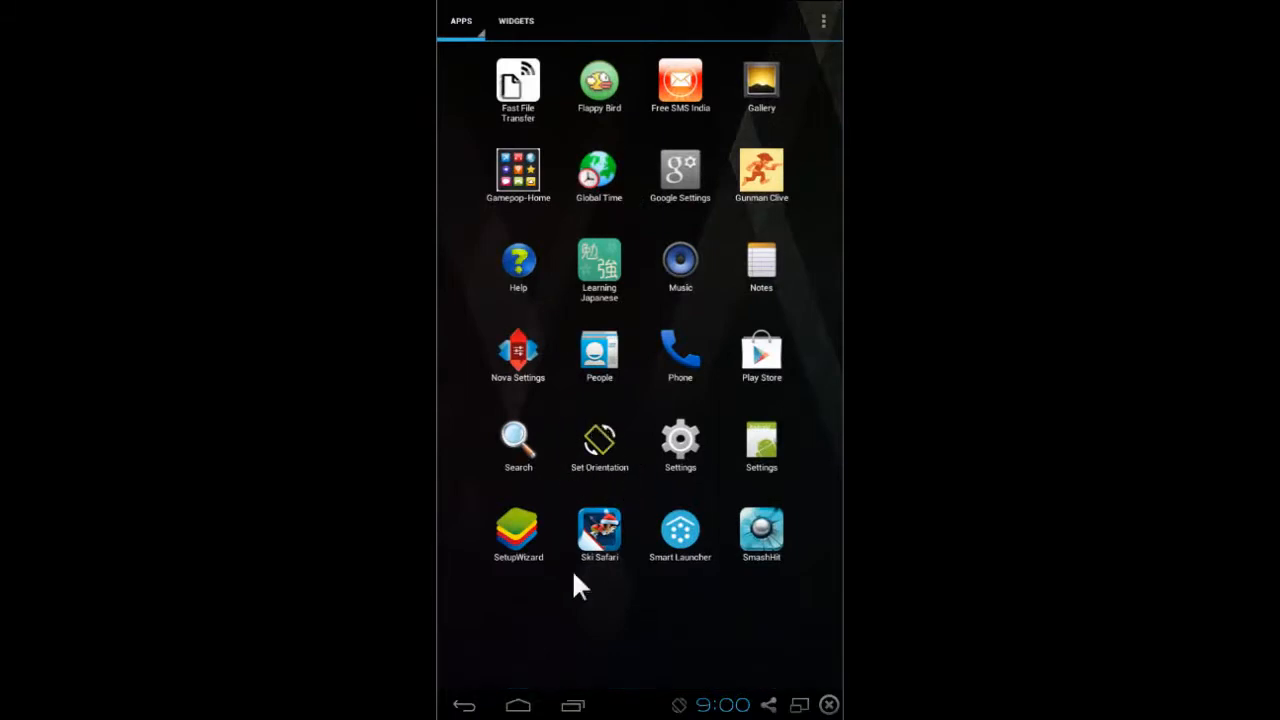
click(516, 704)
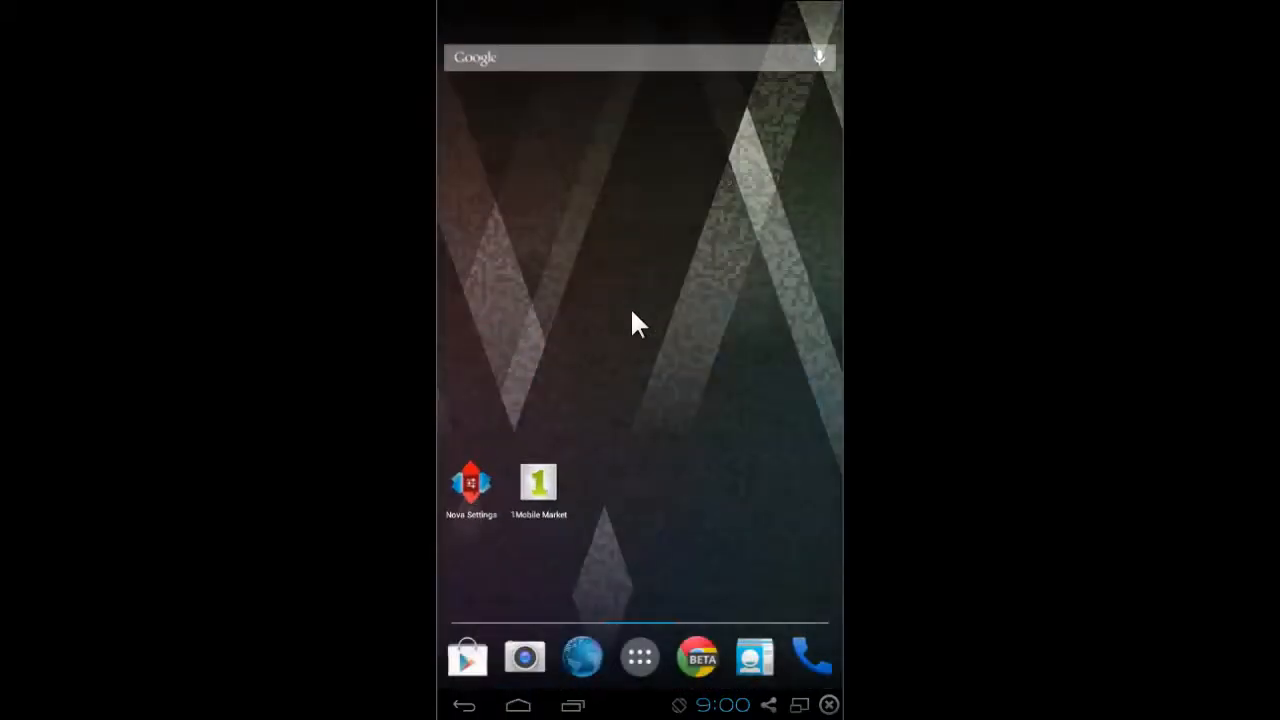
mouse_move(564, 160)
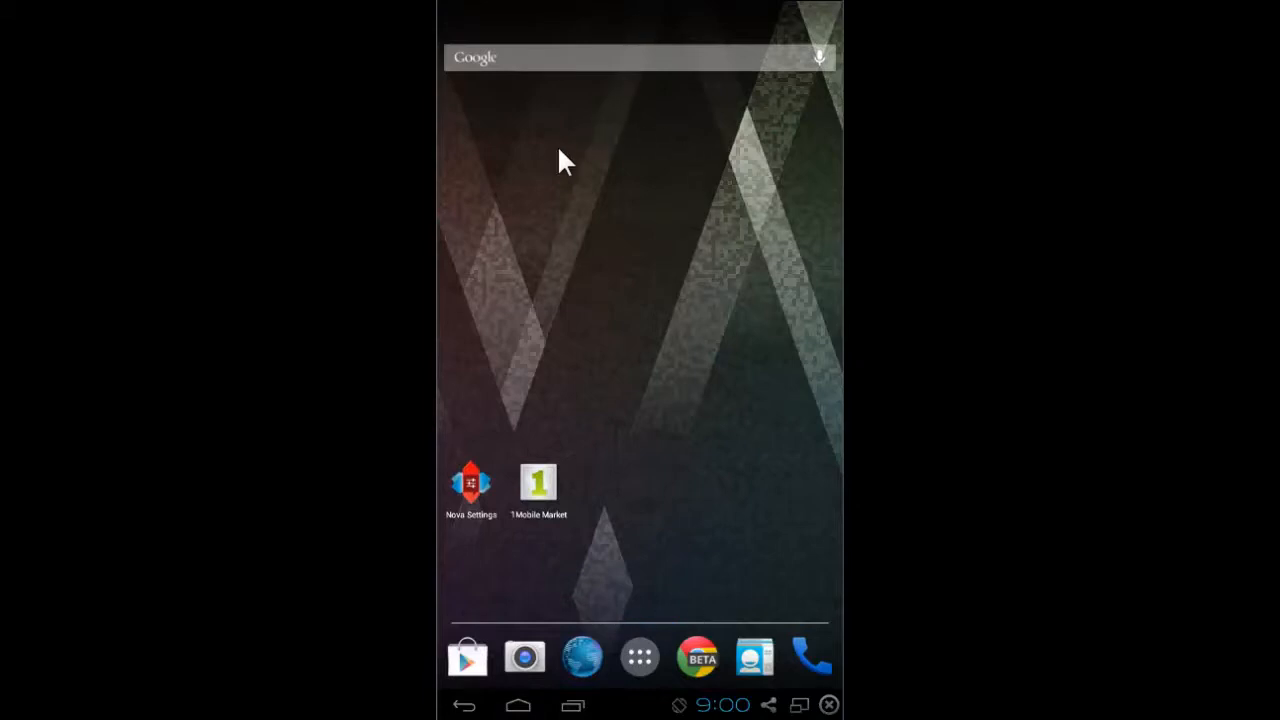
mouse_move(796, 656)
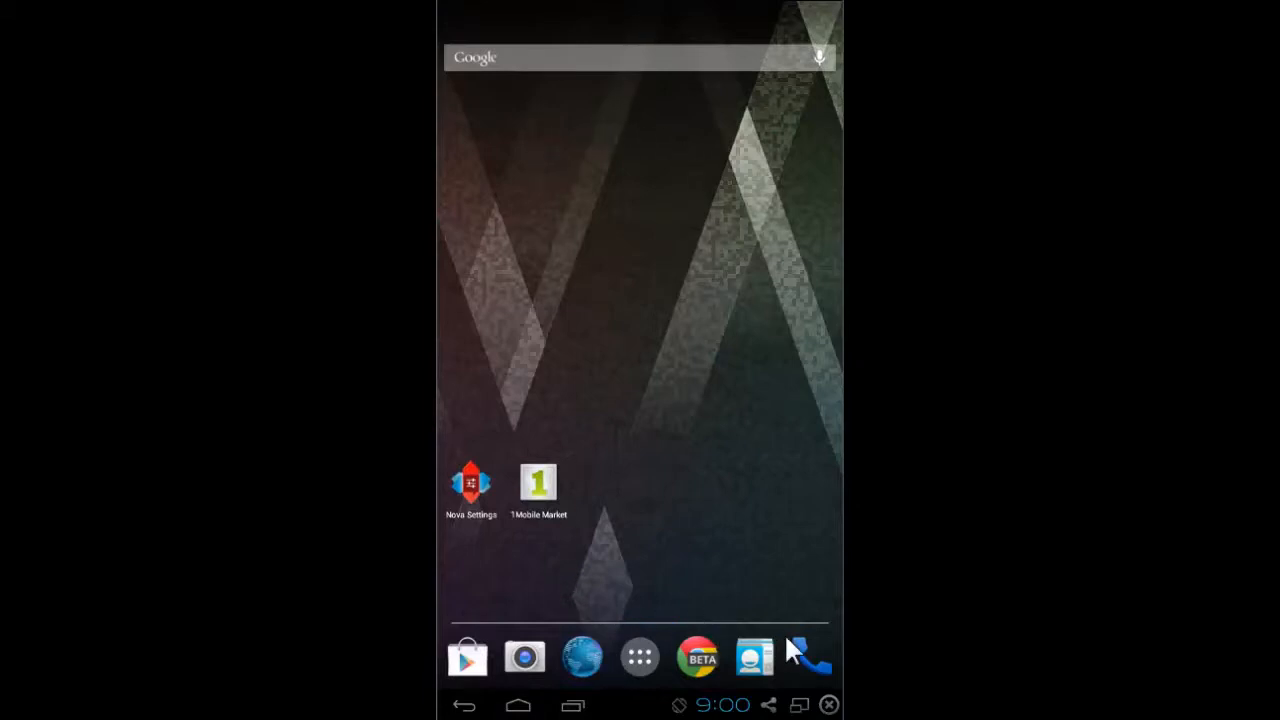
mouse_move(644, 658)
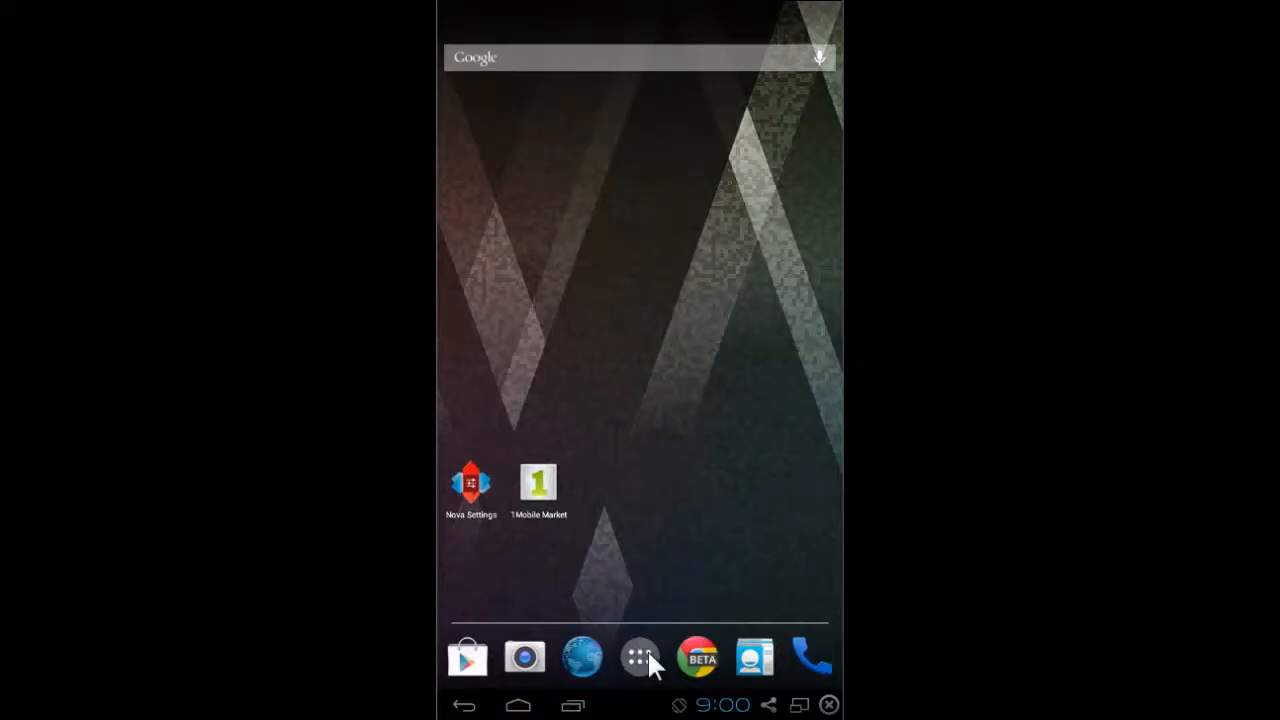
click(640, 656)
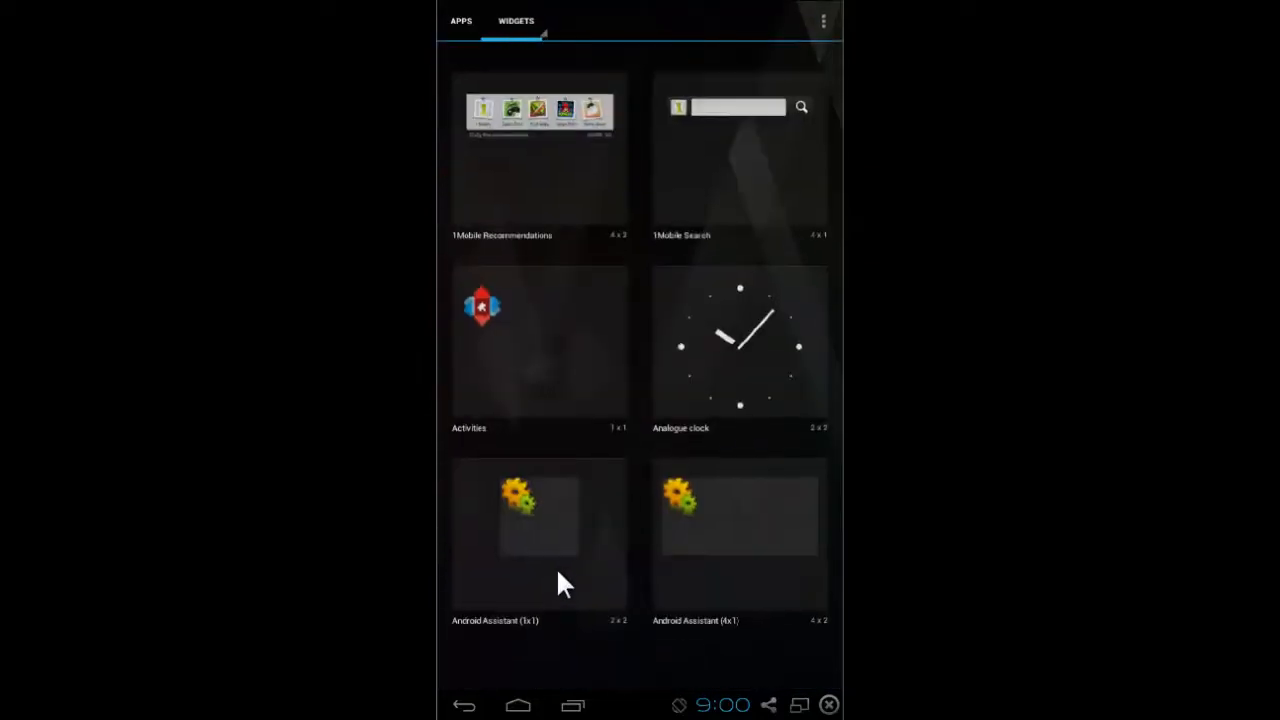
click(460, 20)
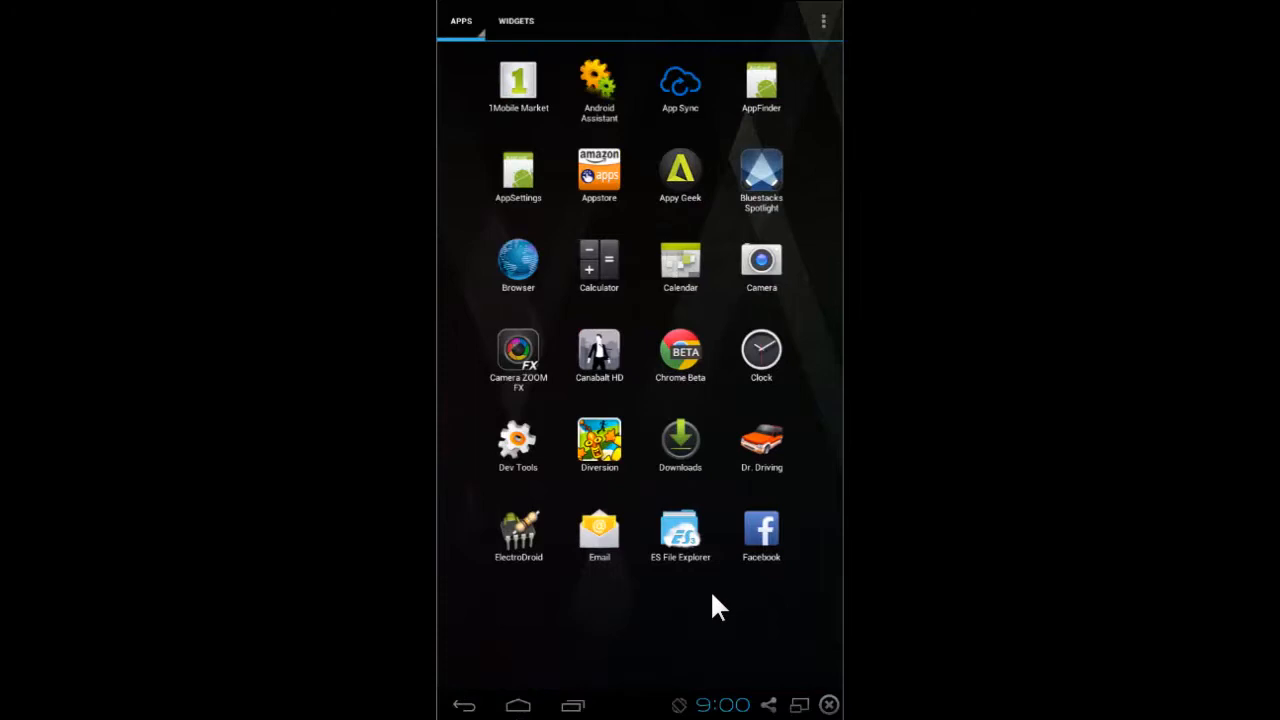
scroll(down, 3)
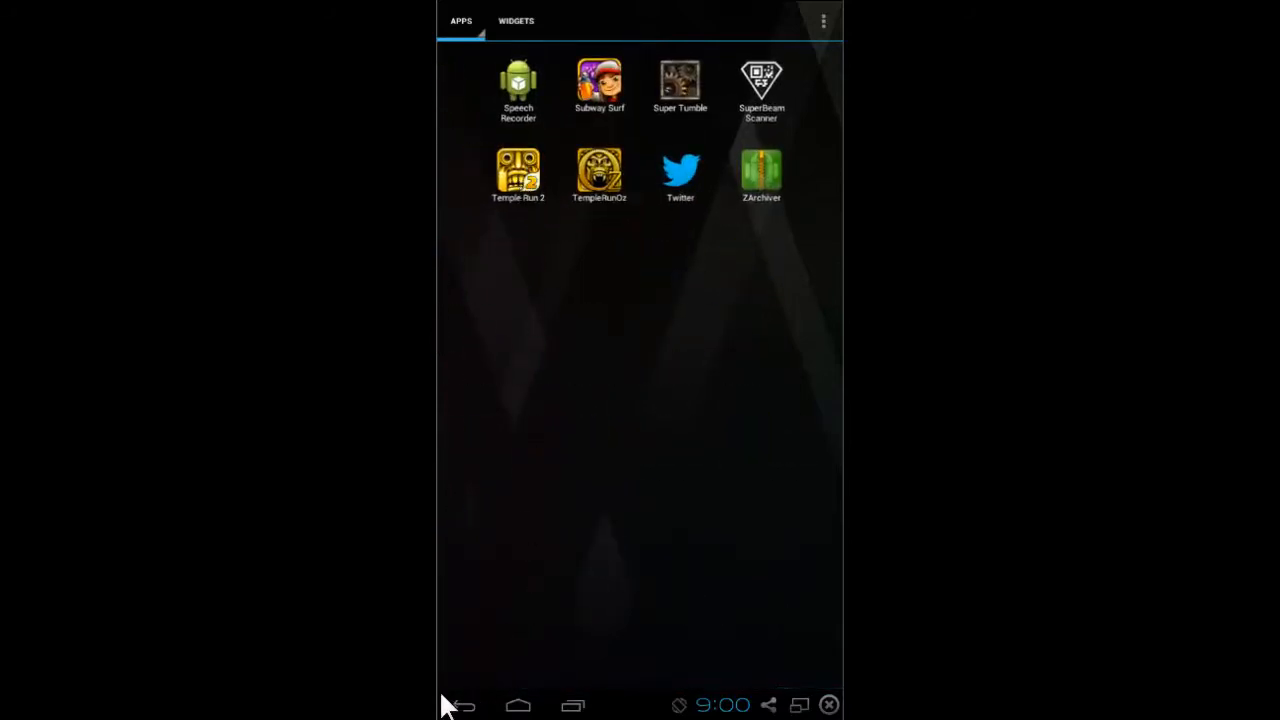
click(464, 704)
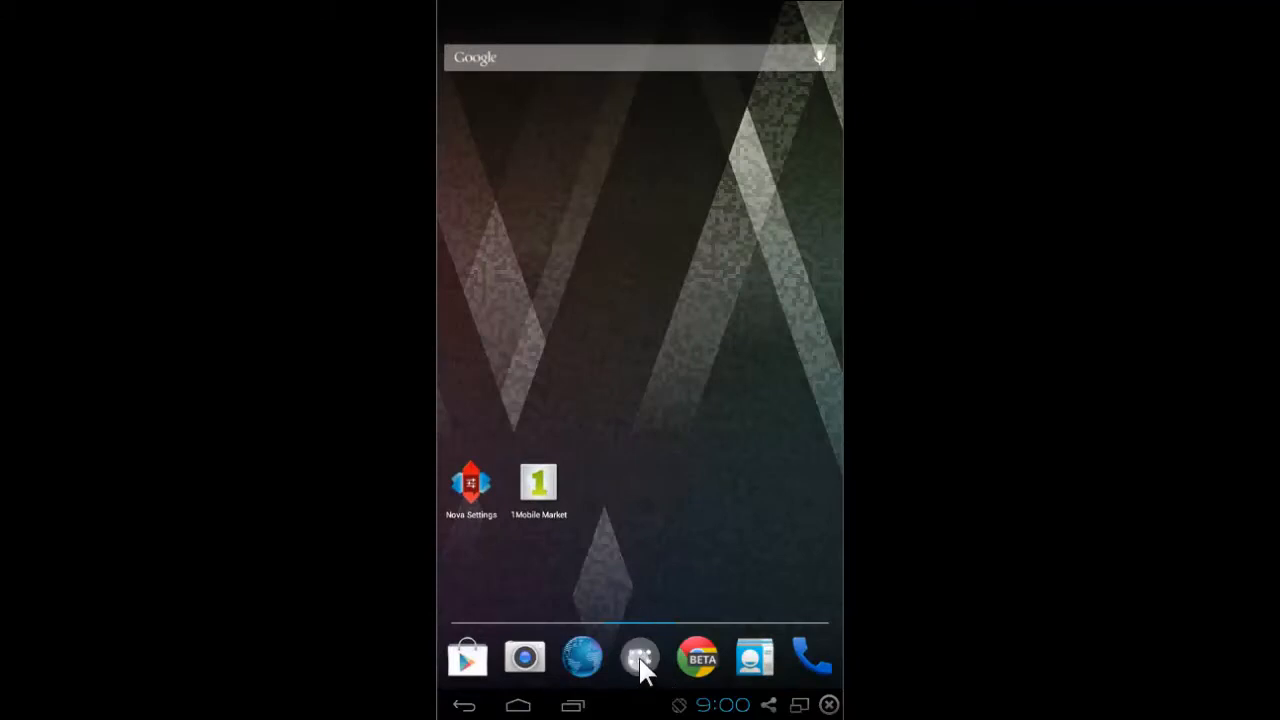
Launch Set Orientation, choose Landscape and confirm with OK.
click(640, 656)
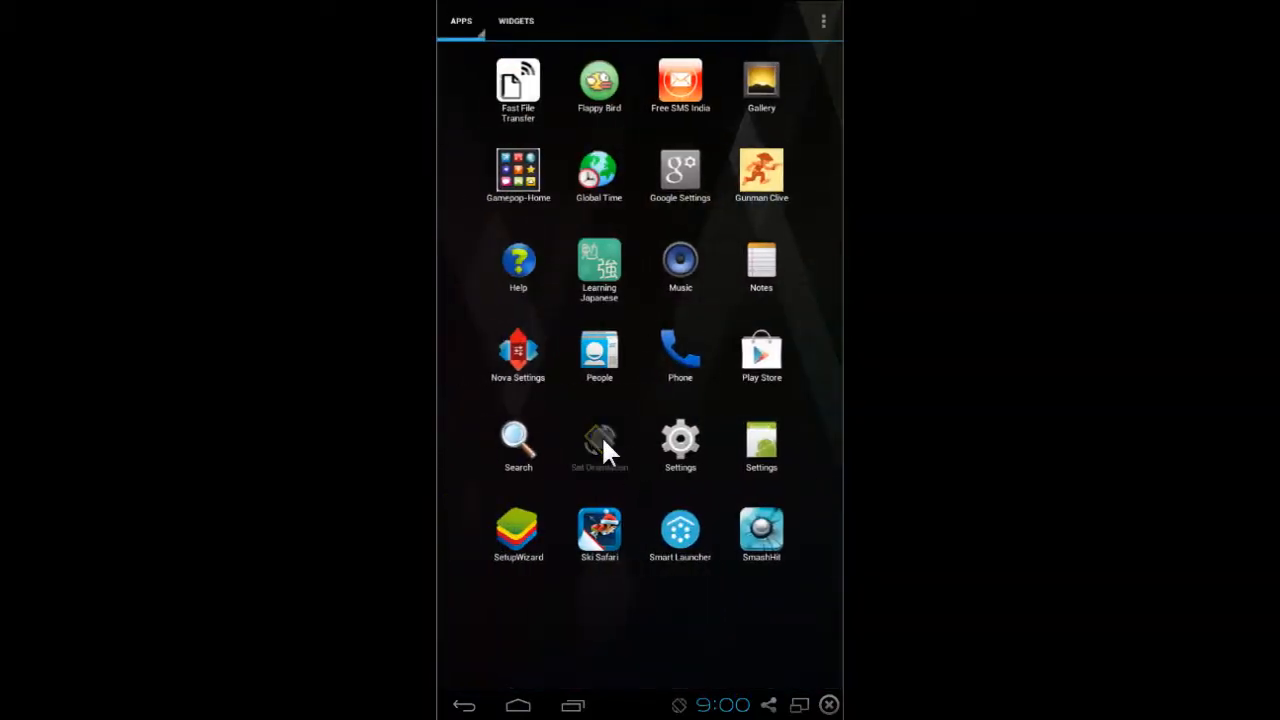
click(600, 440)
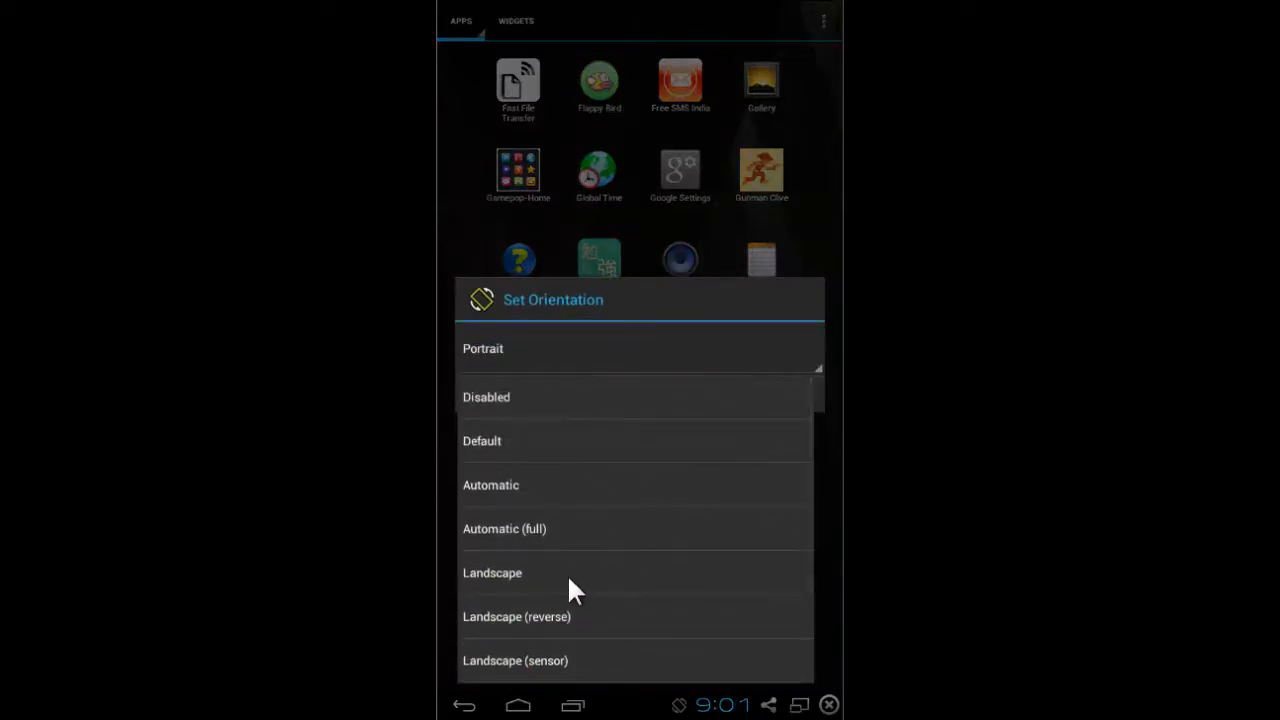
mouse_move(458, 576)
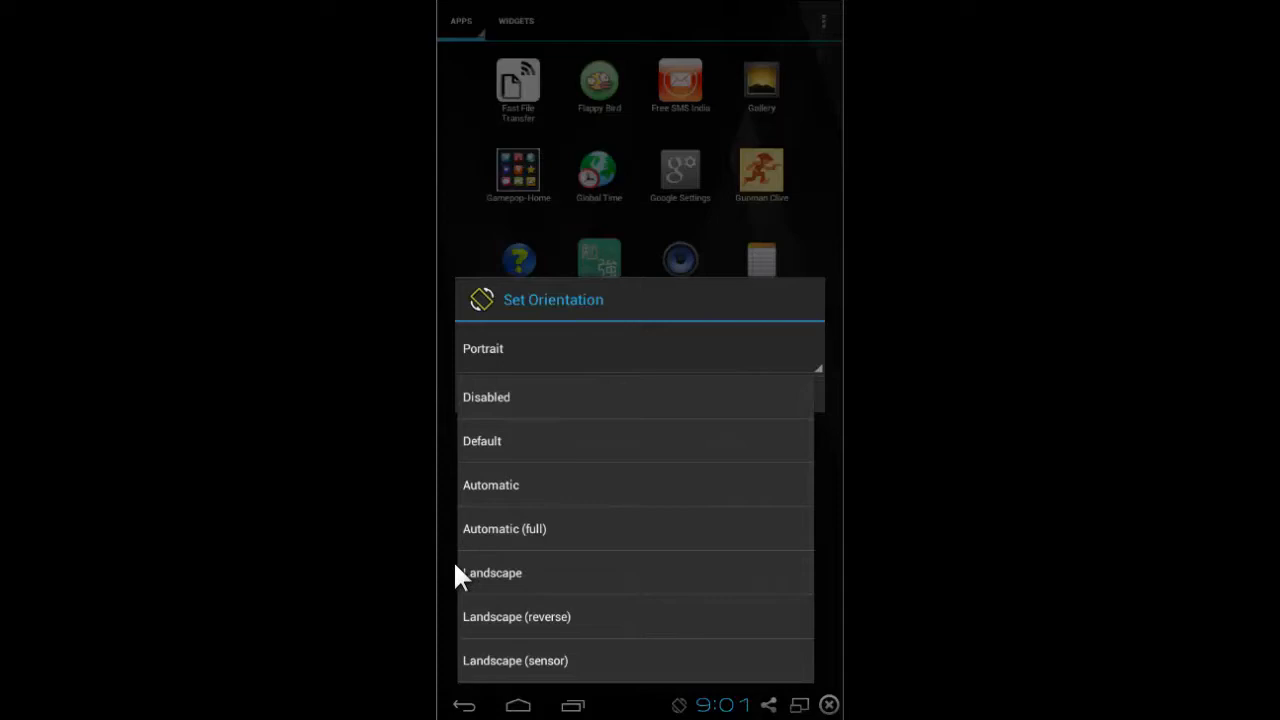
mouse_move(520, 580)
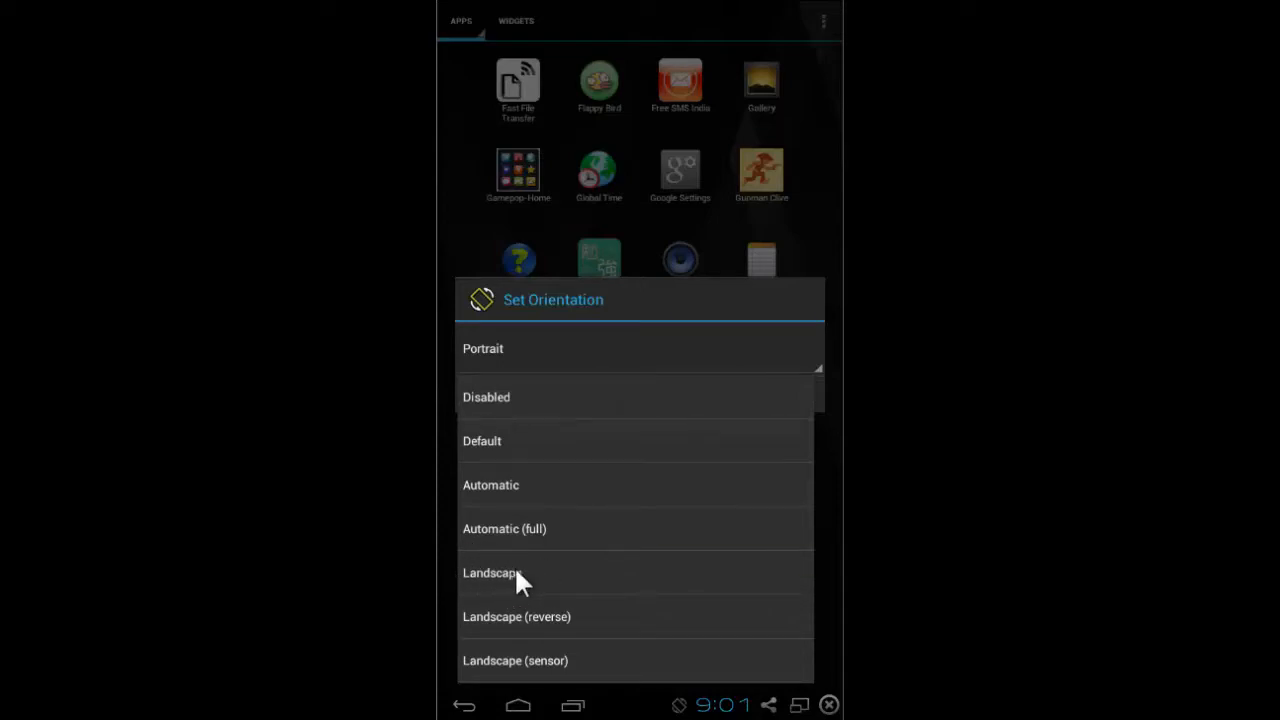
click(492, 572)
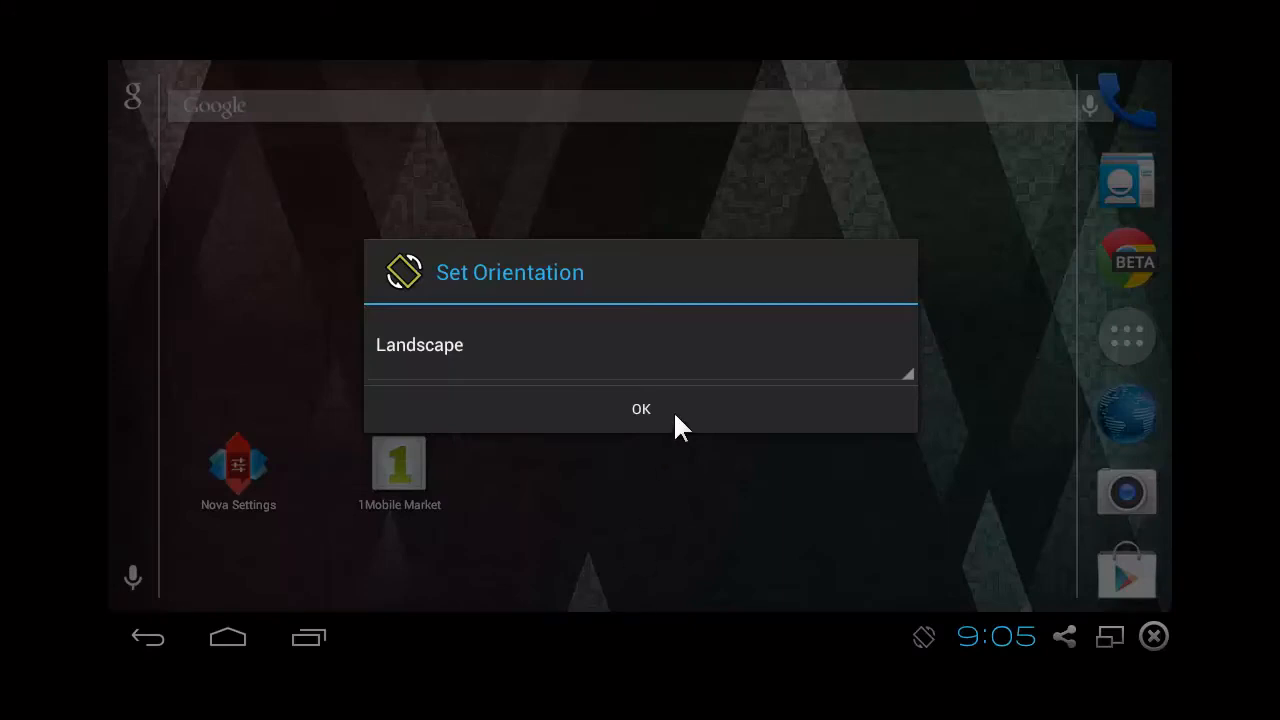
mouse_move(1056, 308)
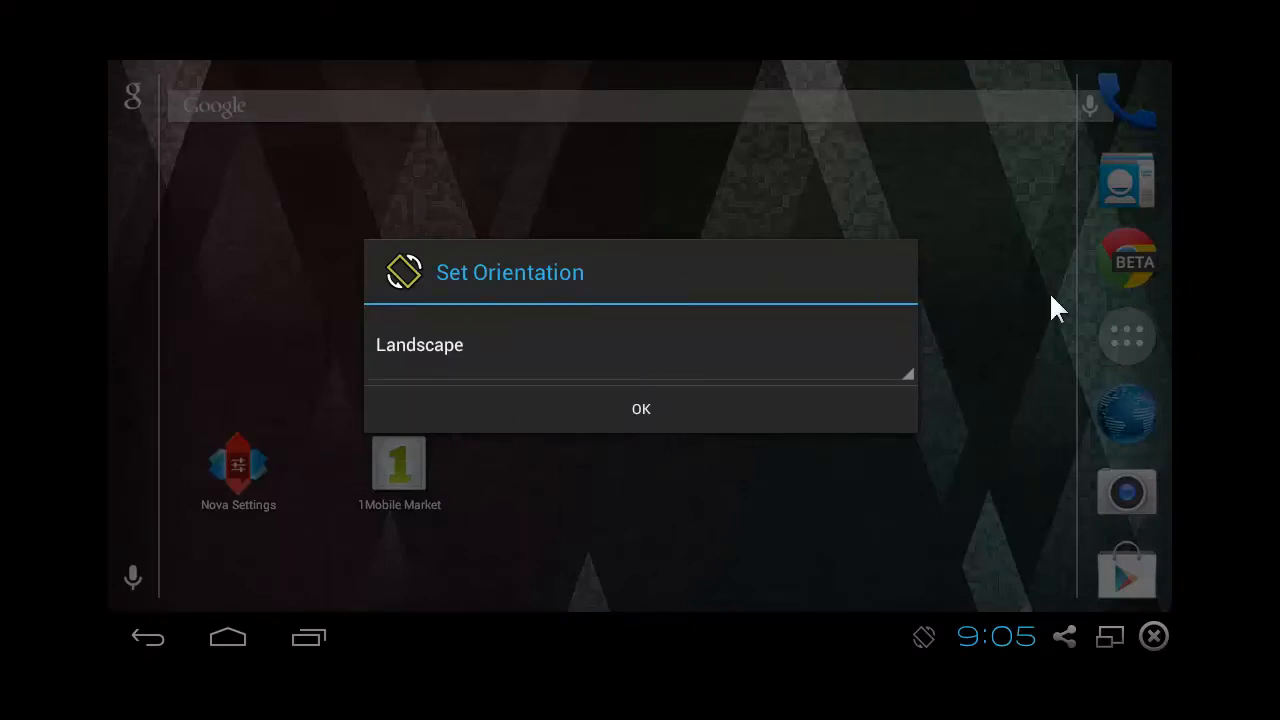
mouse_move(742, 450)
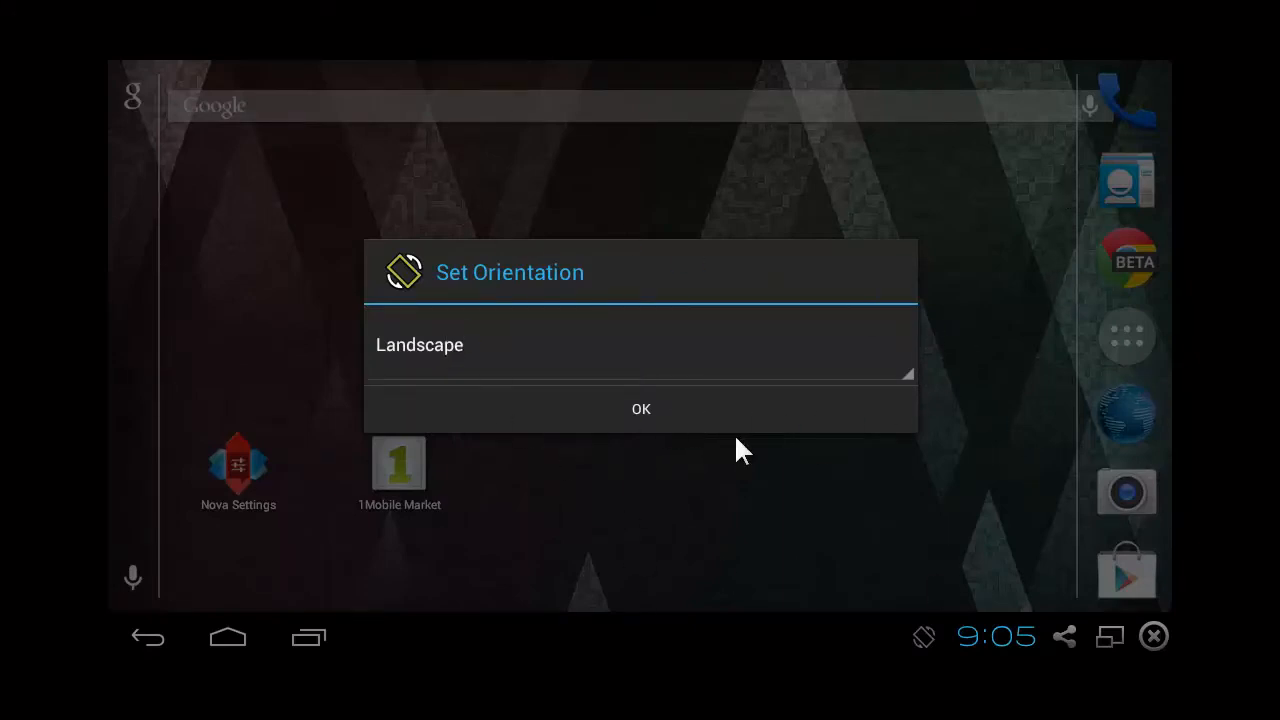
click(640, 408)
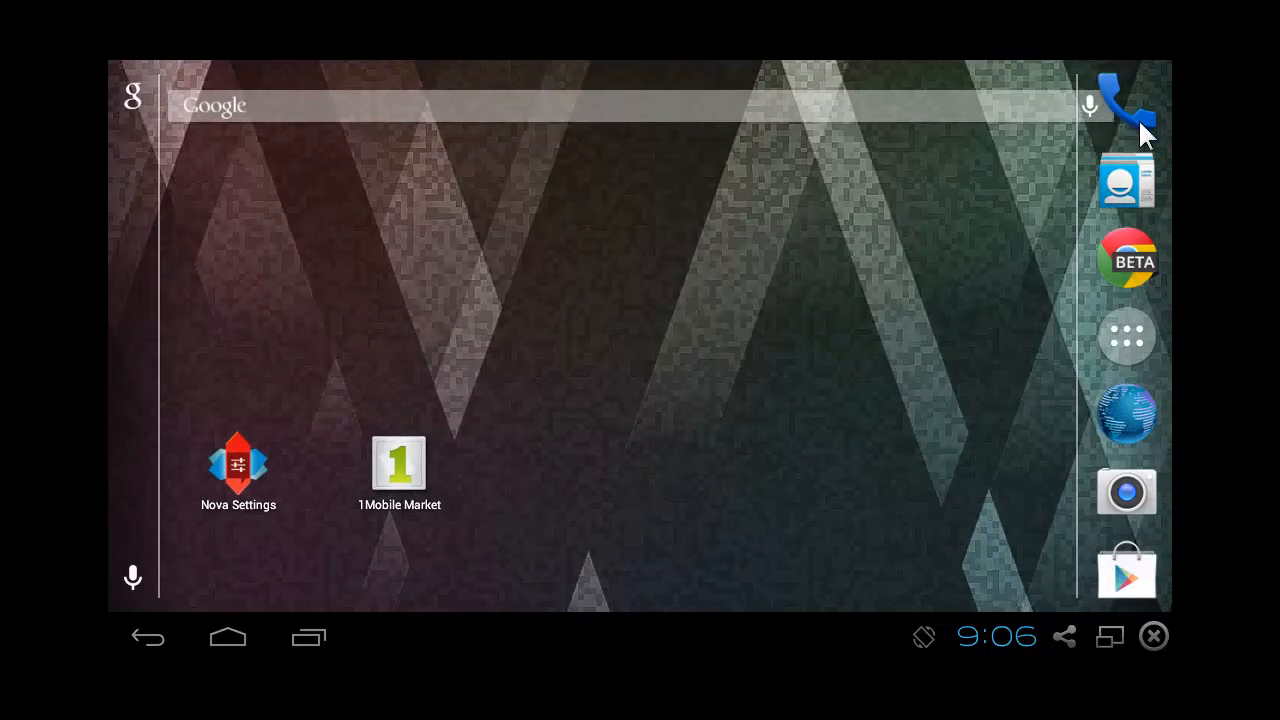
Check the Phone dialer and Play Store racing games in landscape, then back out.
click(1128, 104)
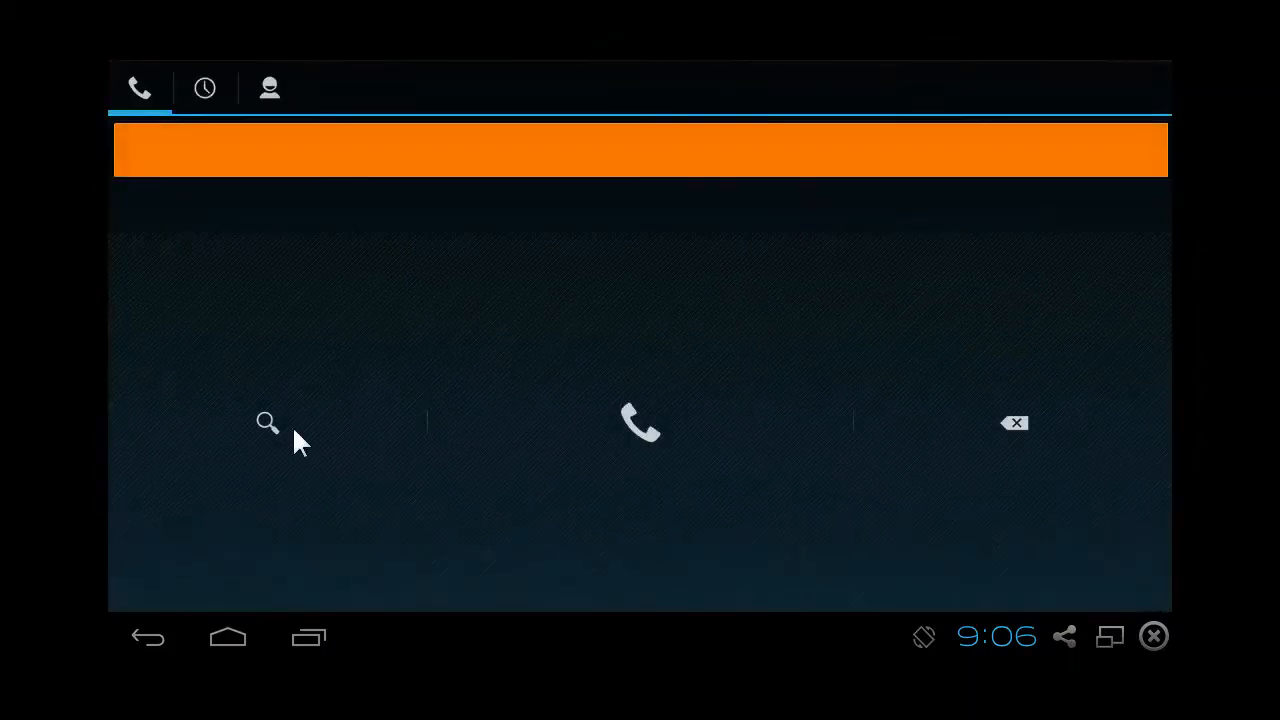
click(228, 636)
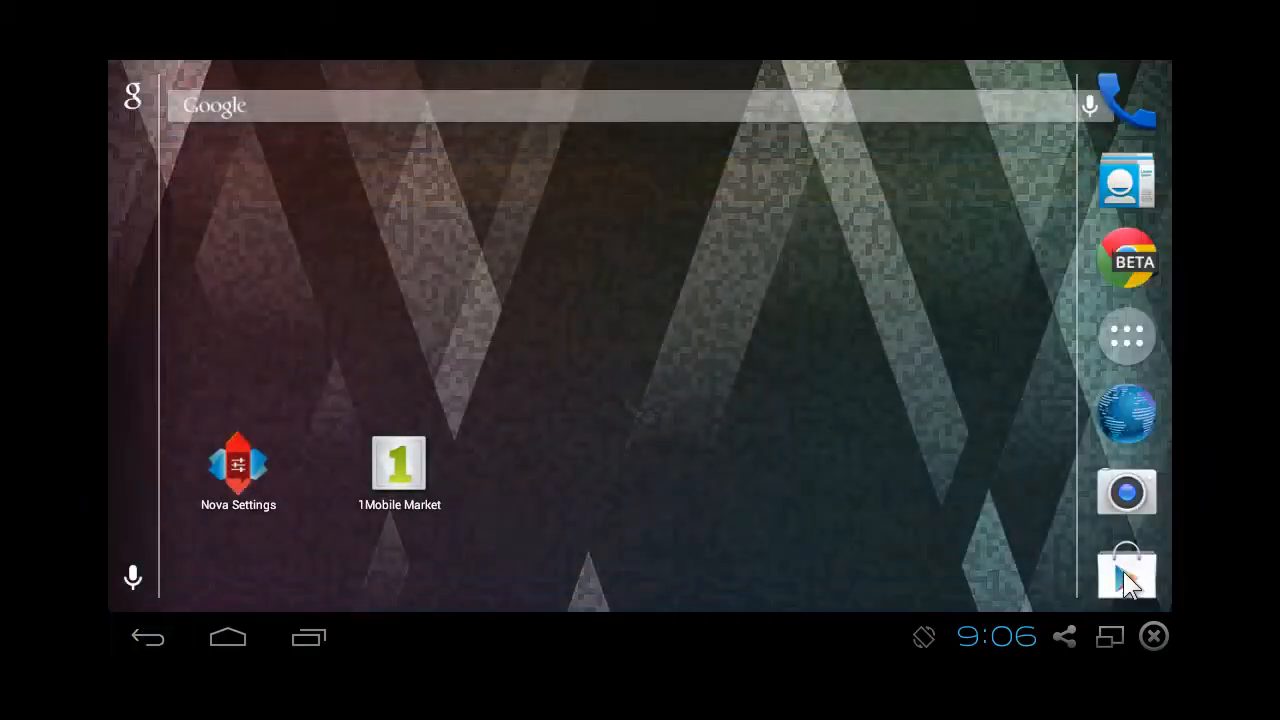
click(1126, 570)
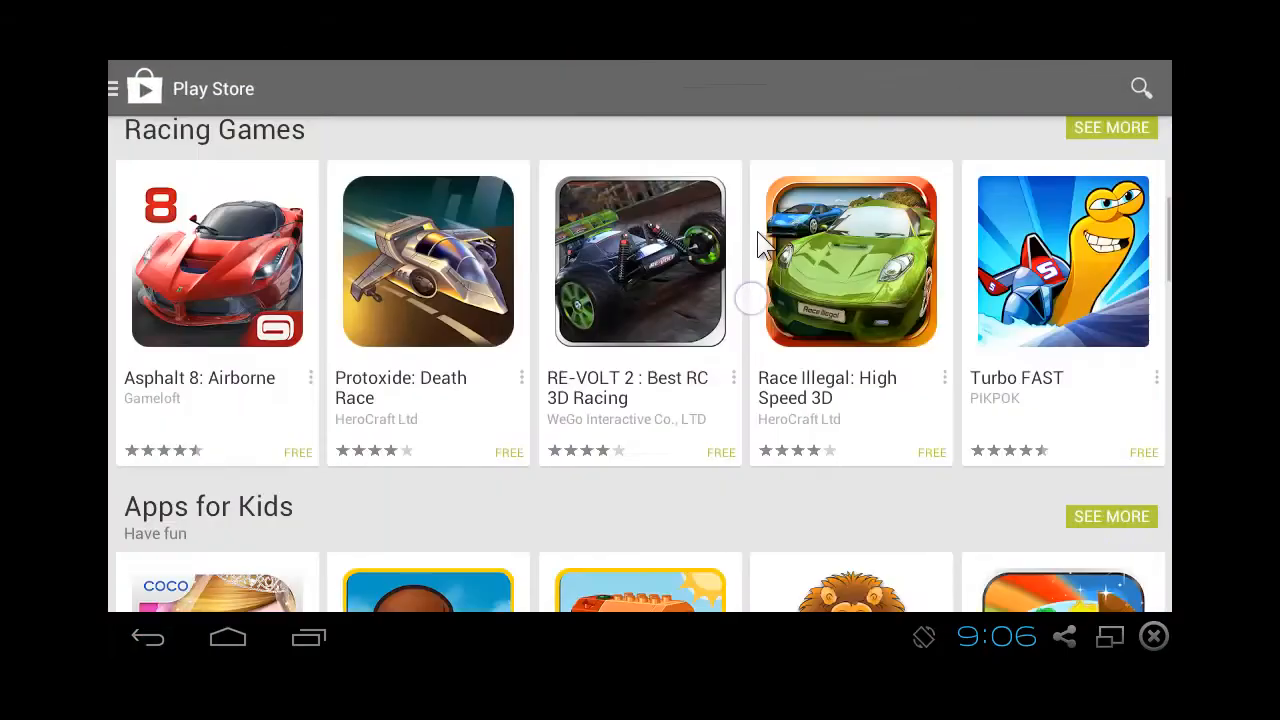
scroll(down, 3)
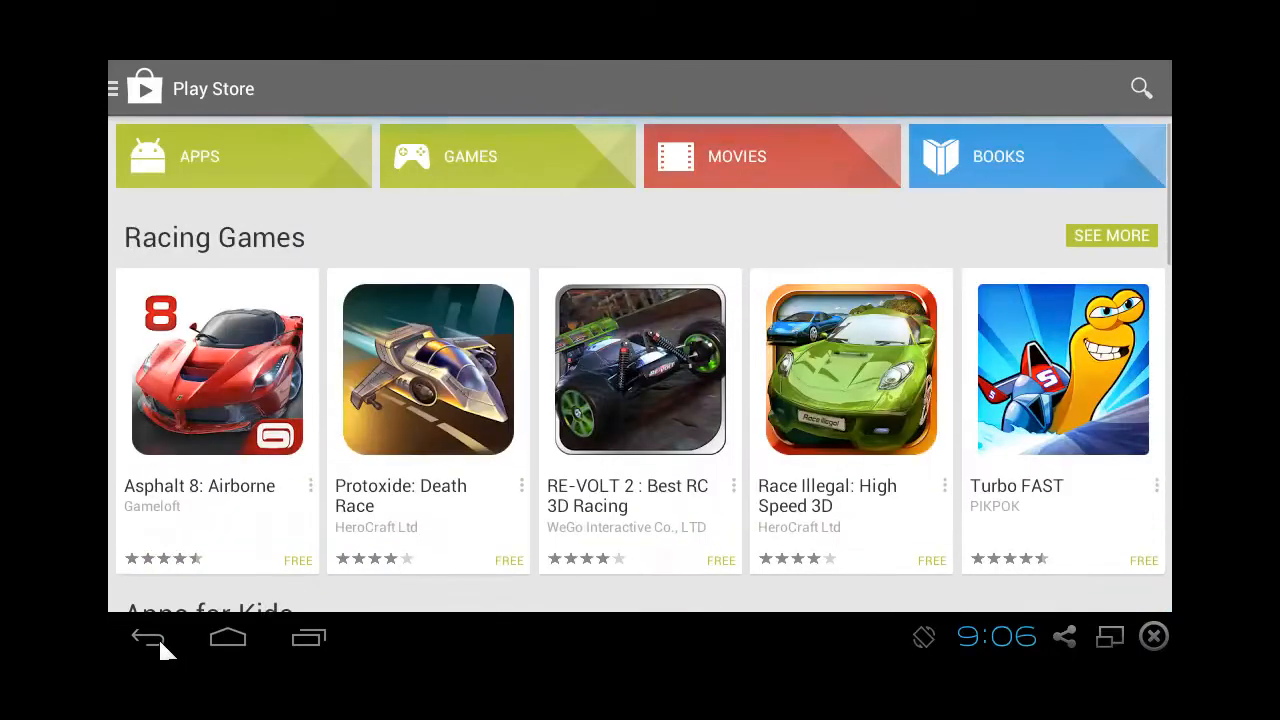
click(150, 636)
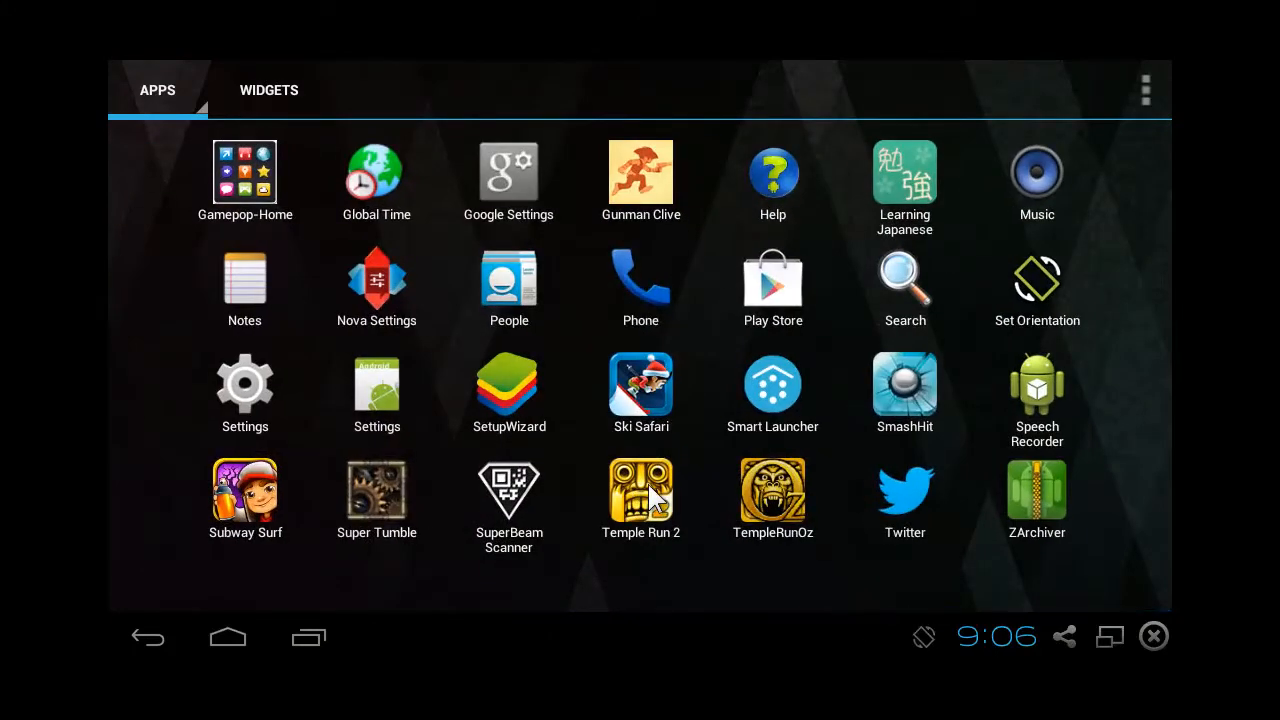
Launch Temple Run 2 from the app drawer and wait through the Imangi Studios splash.
click(640, 490)
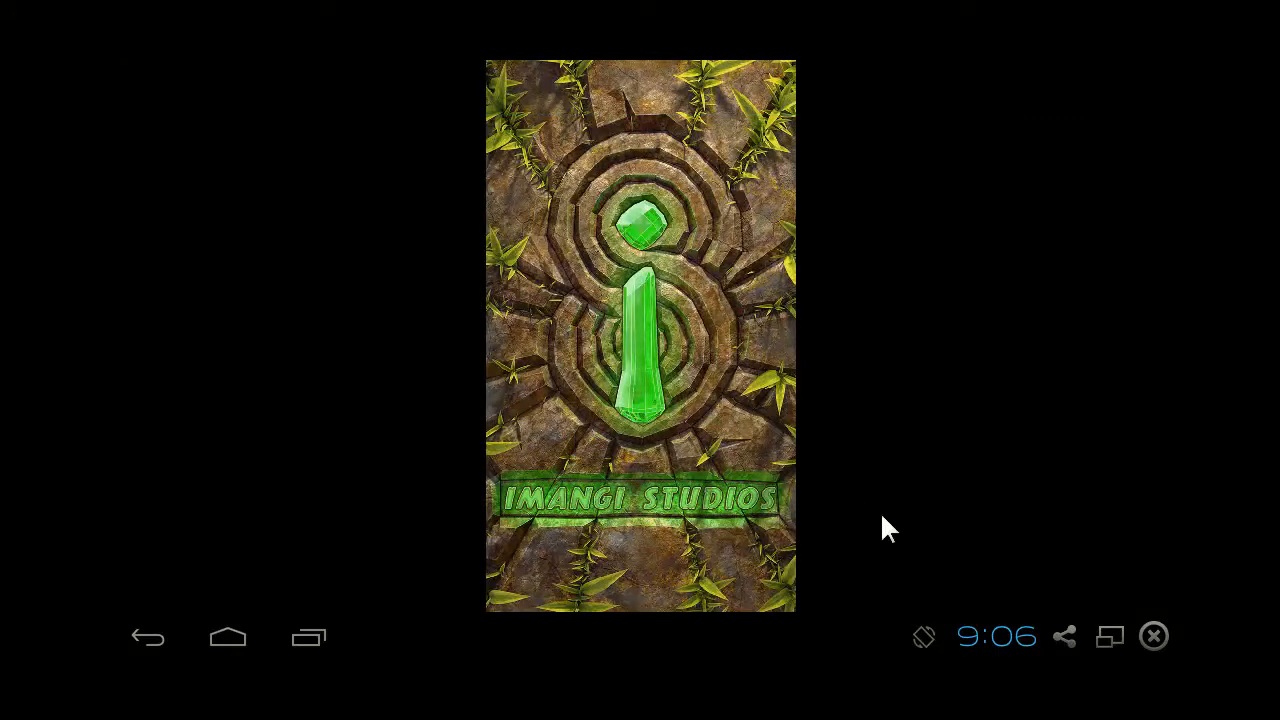
click(996, 636)
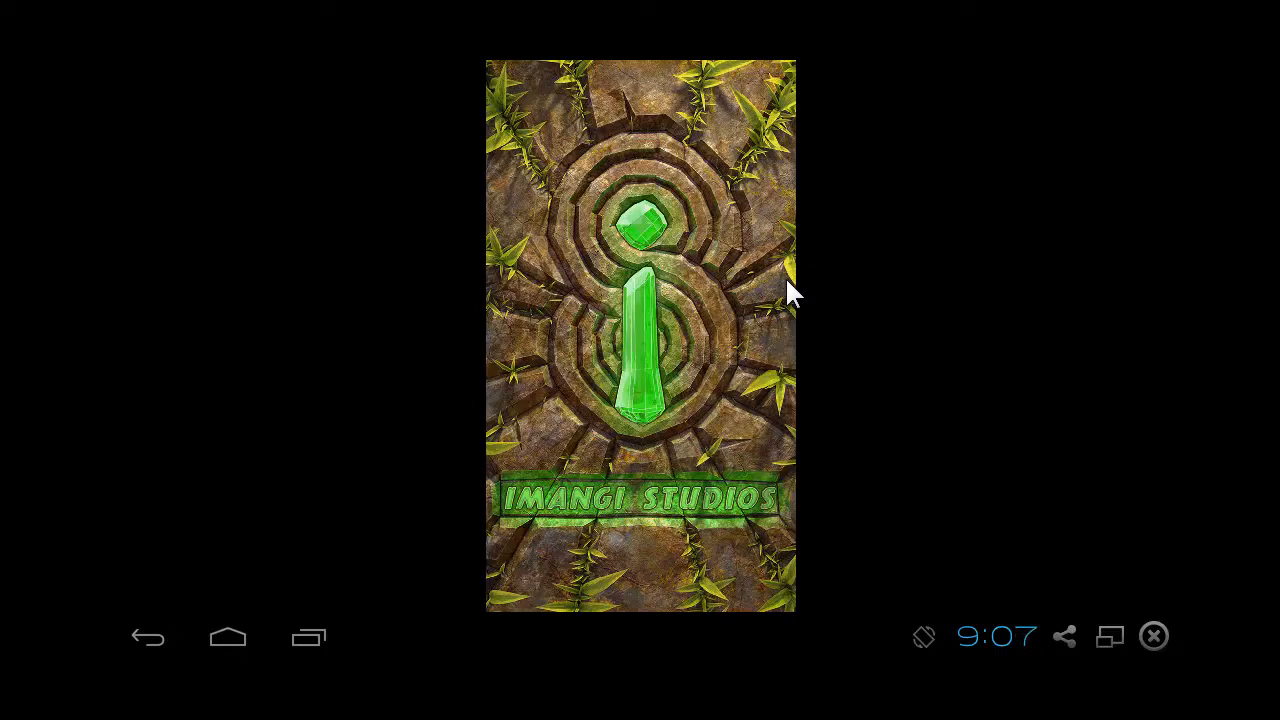
mouse_move(760, 350)
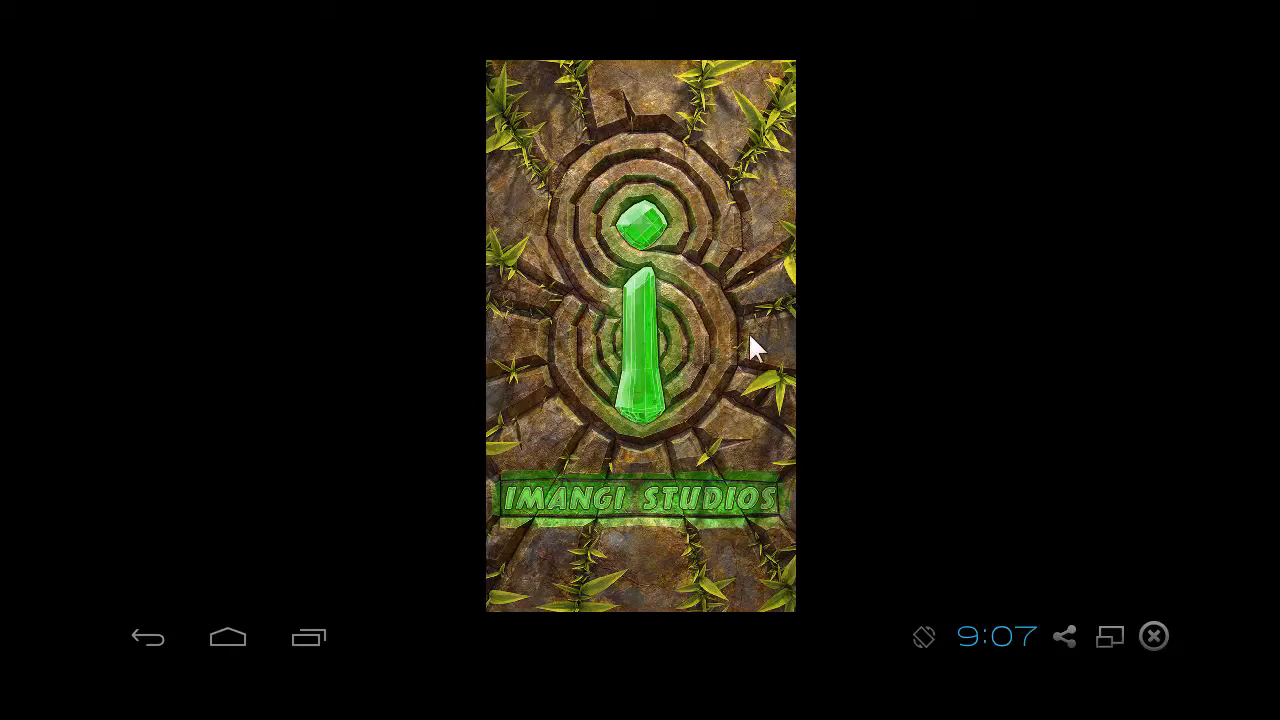
mouse_move(748, 378)
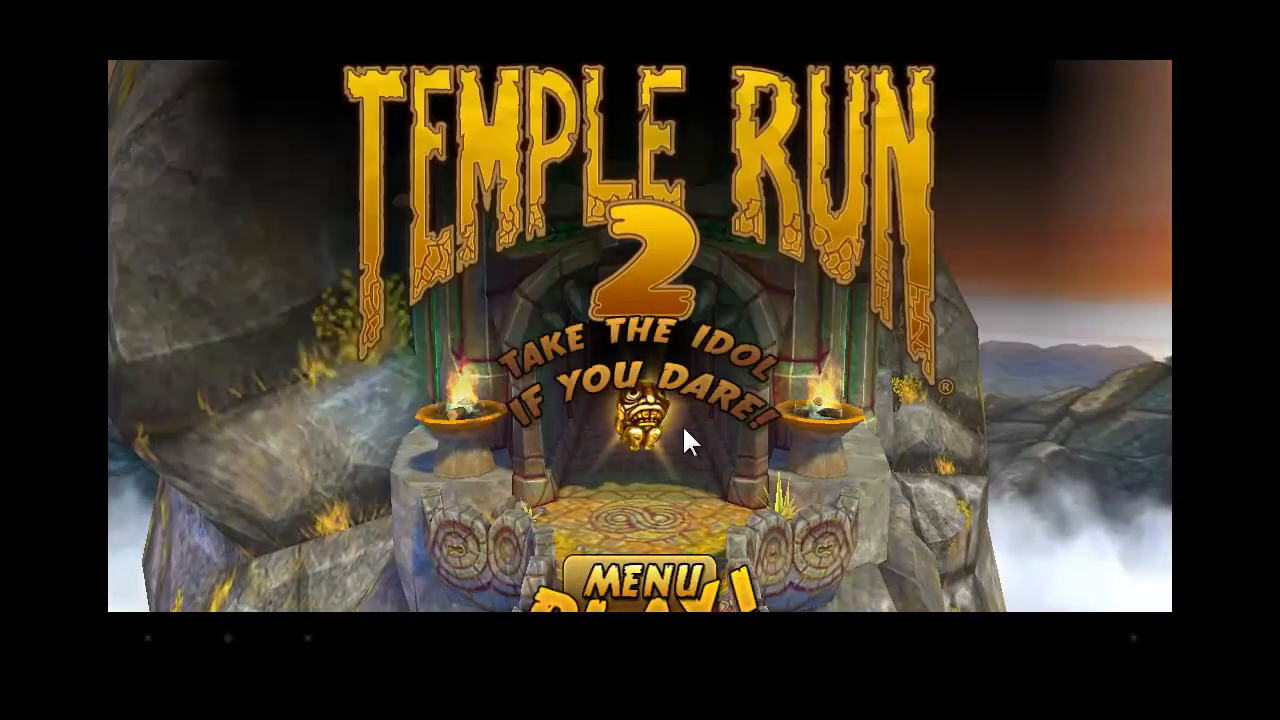
mouse_move(1048, 408)
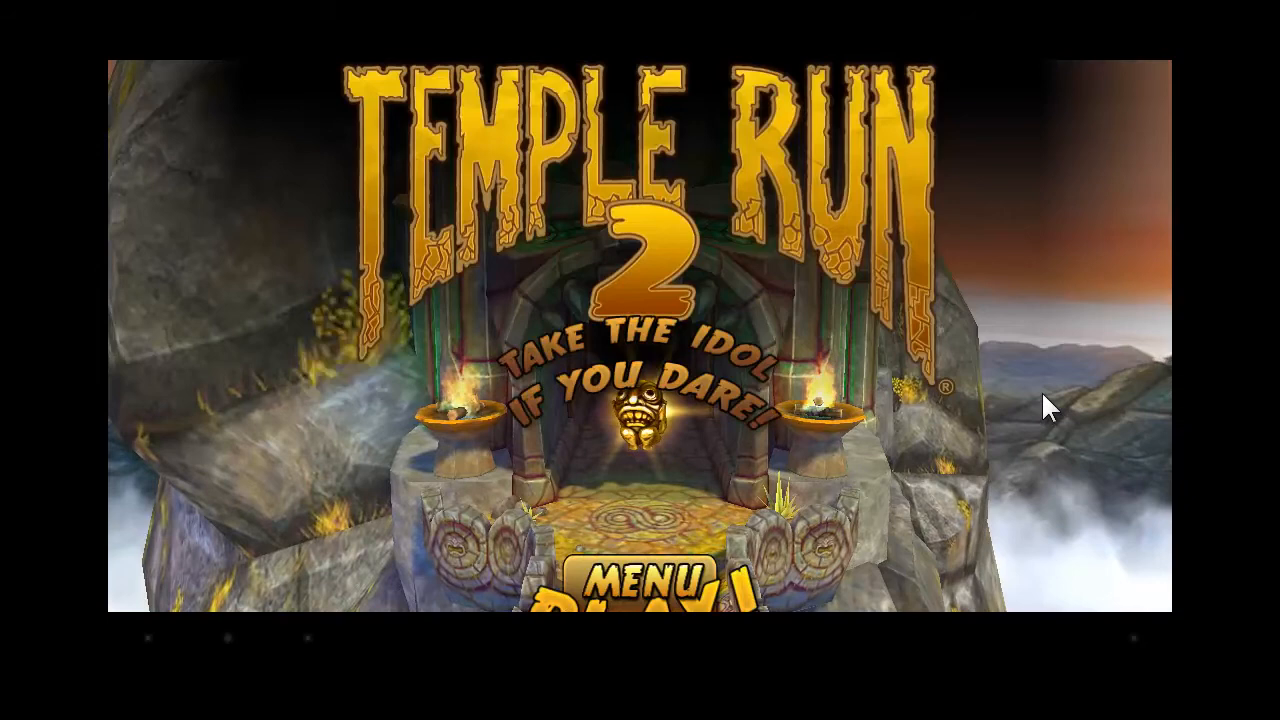
mouse_move(724, 444)
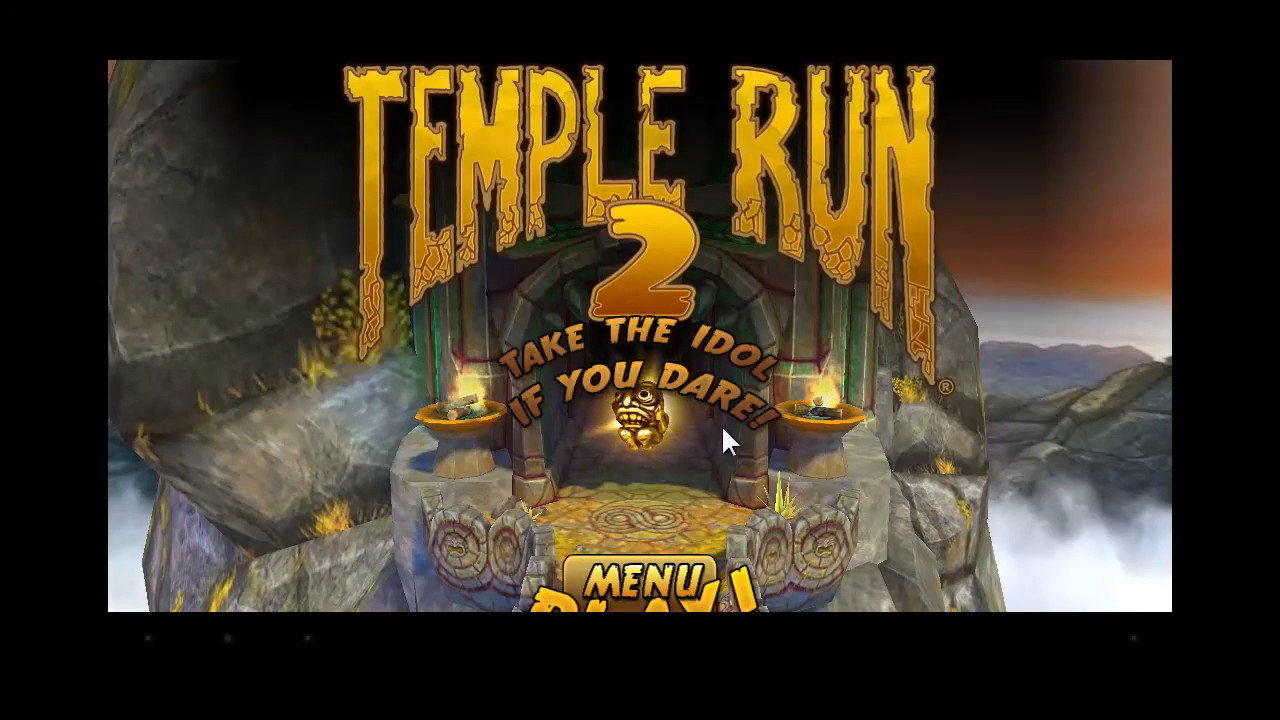
mouse_move(360, 120)
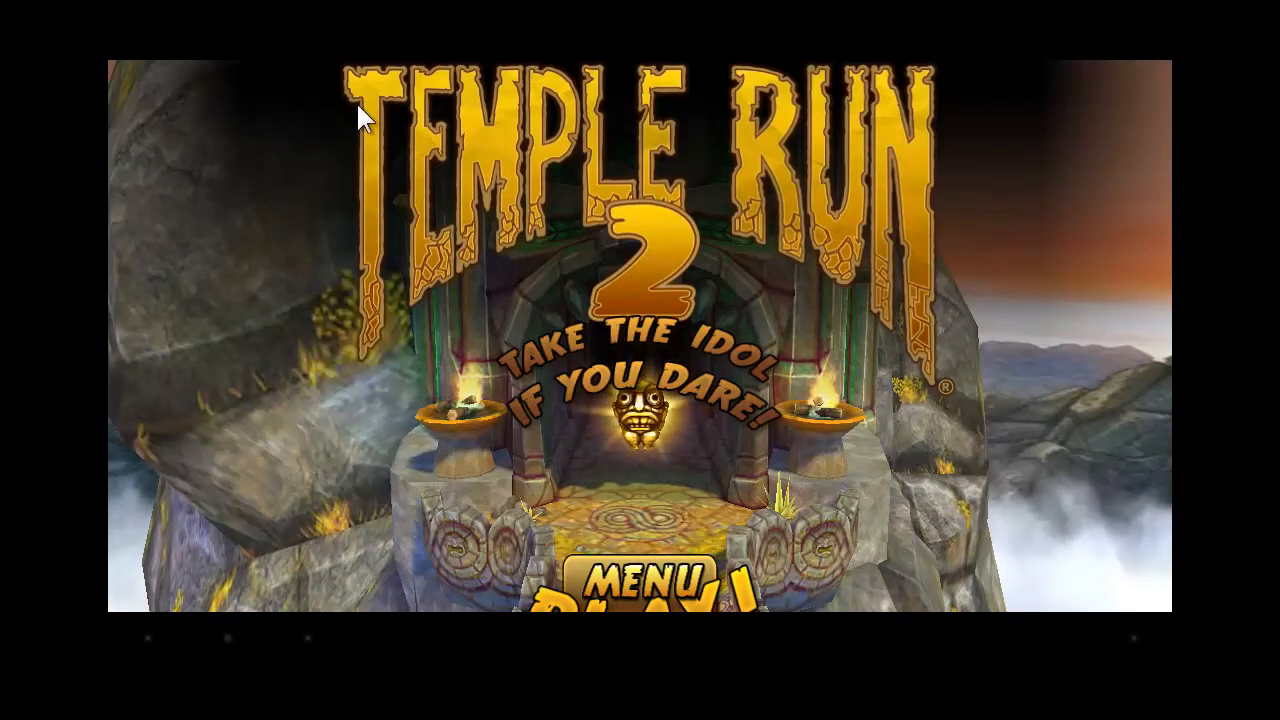
mouse_move(1148, 364)
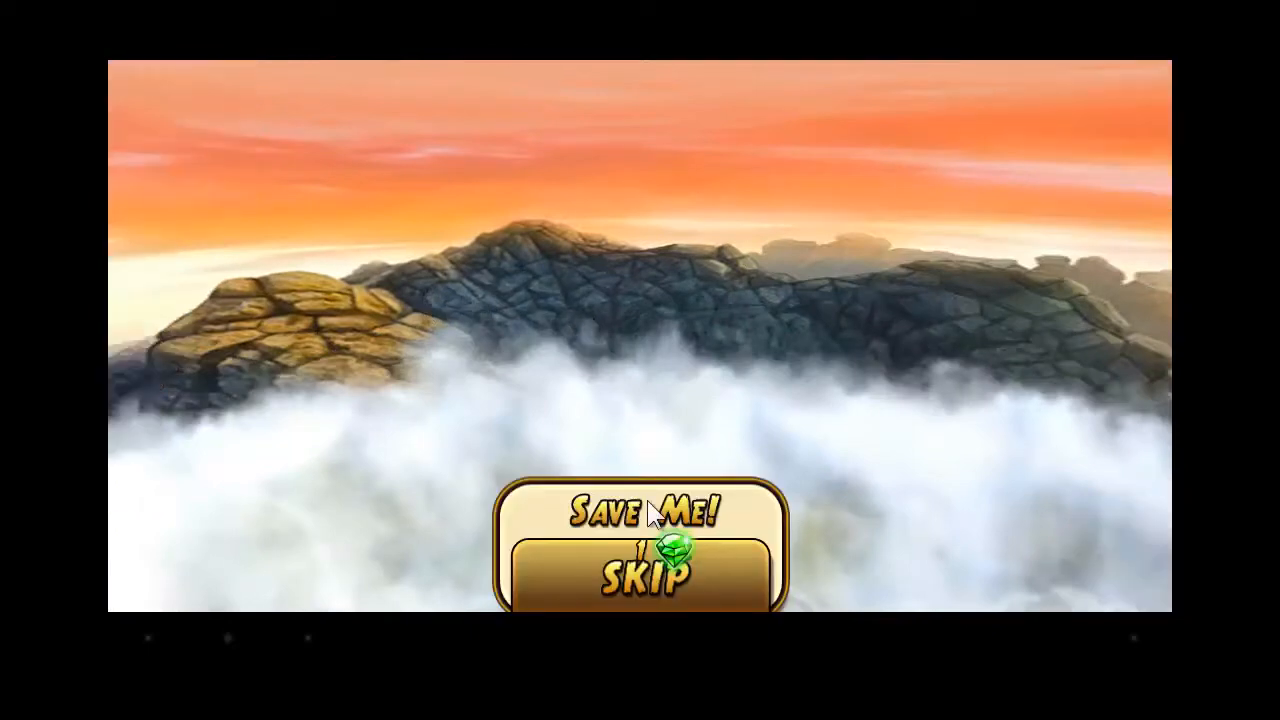
Skip the Save Me revive ending at 18,954, then quit via the score-screen Menu.
click(640, 580)
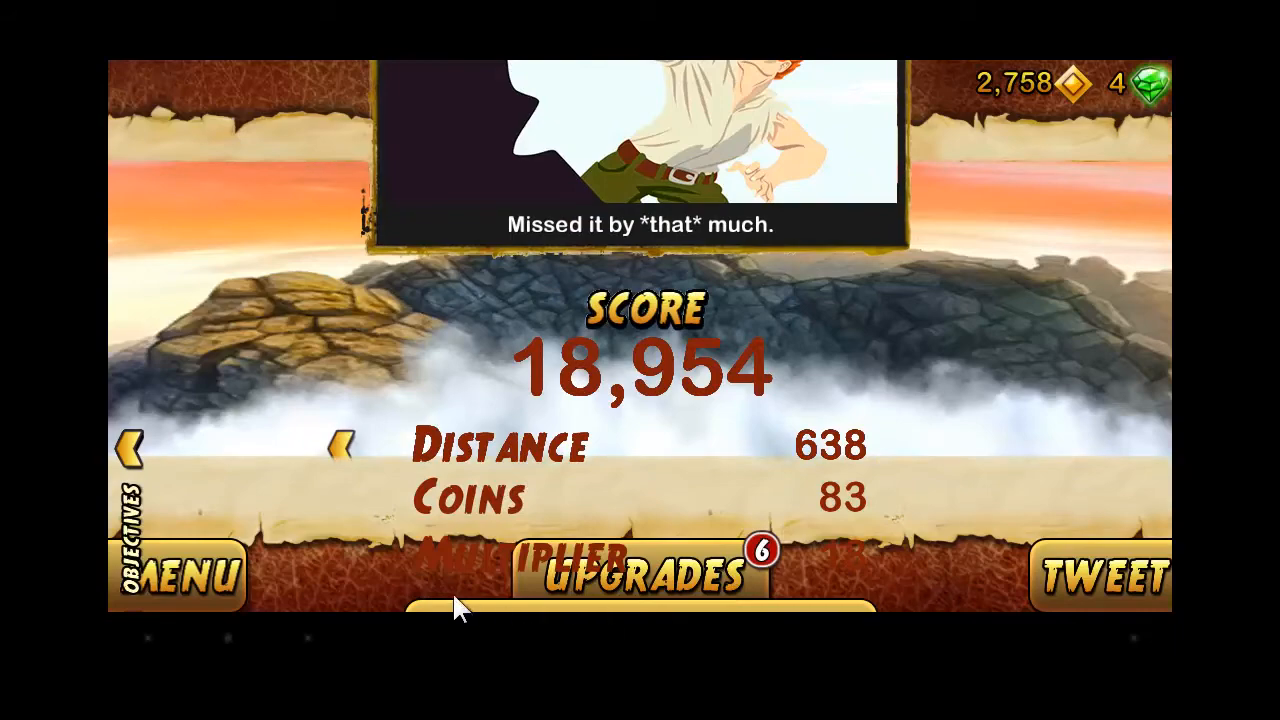
click(640, 572)
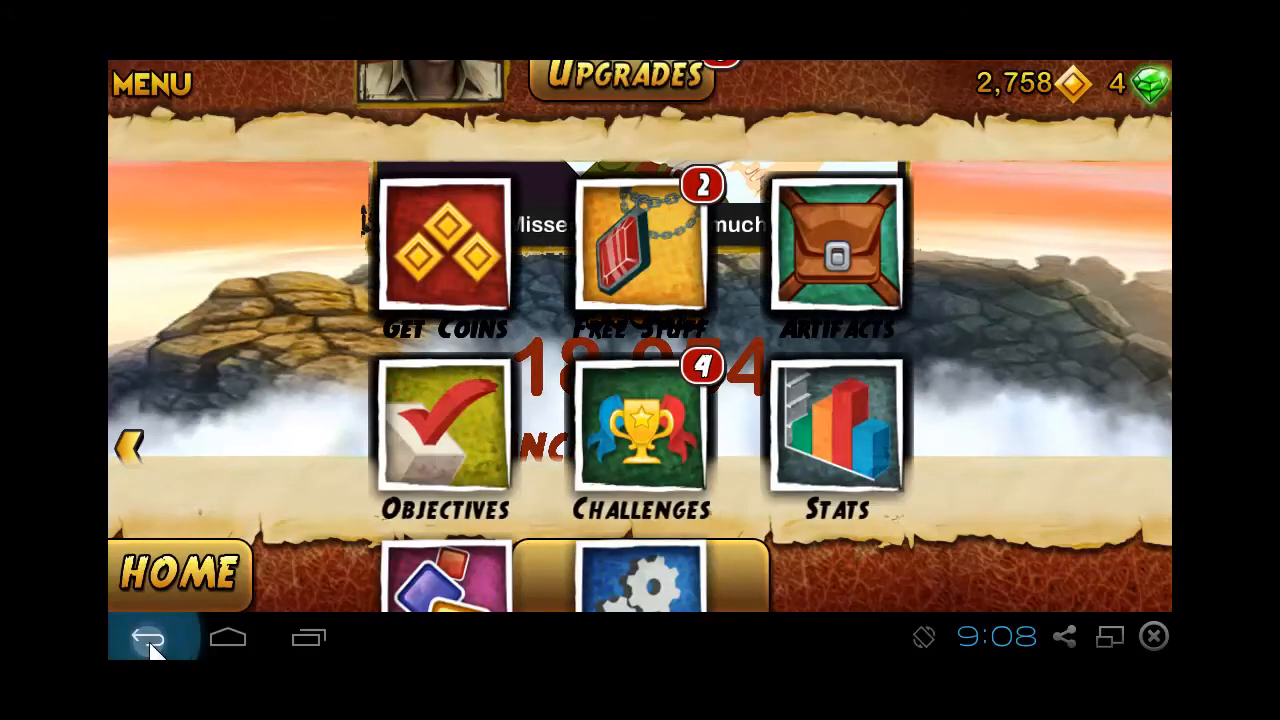
click(148, 636)
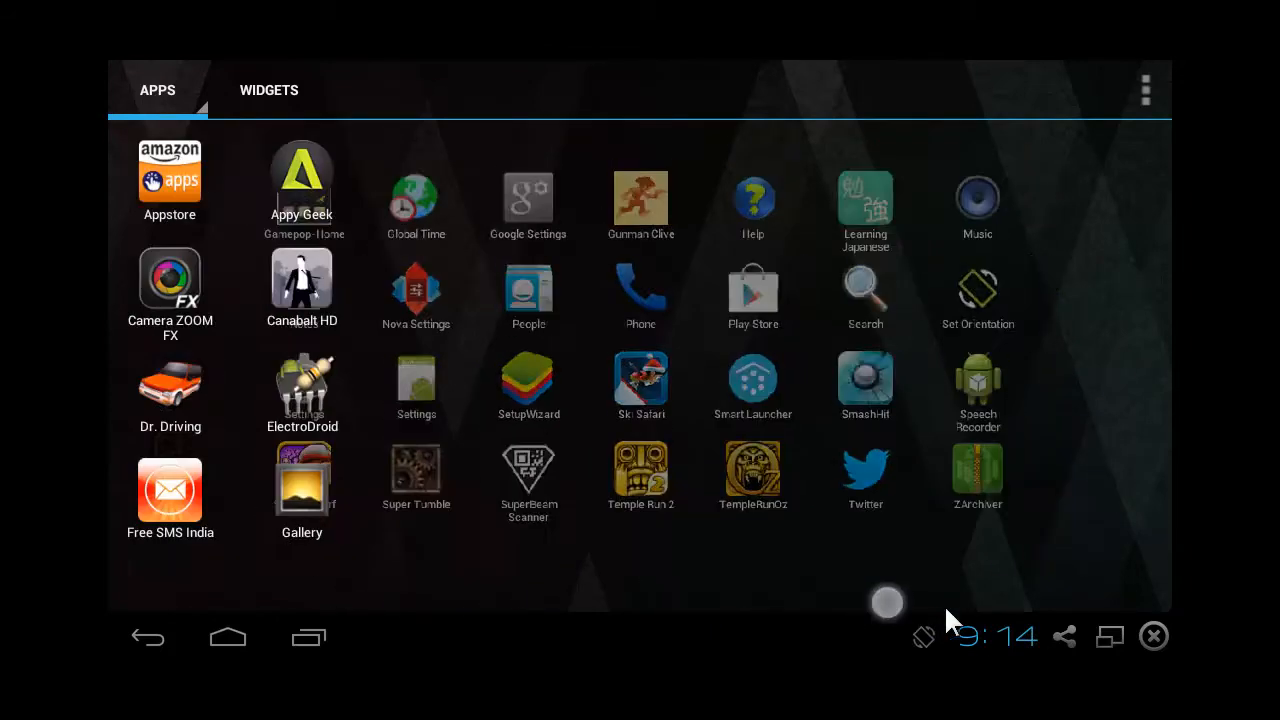
Reopen Set Orientation, choose Disabled to free the orientation, and return home.
click(228, 636)
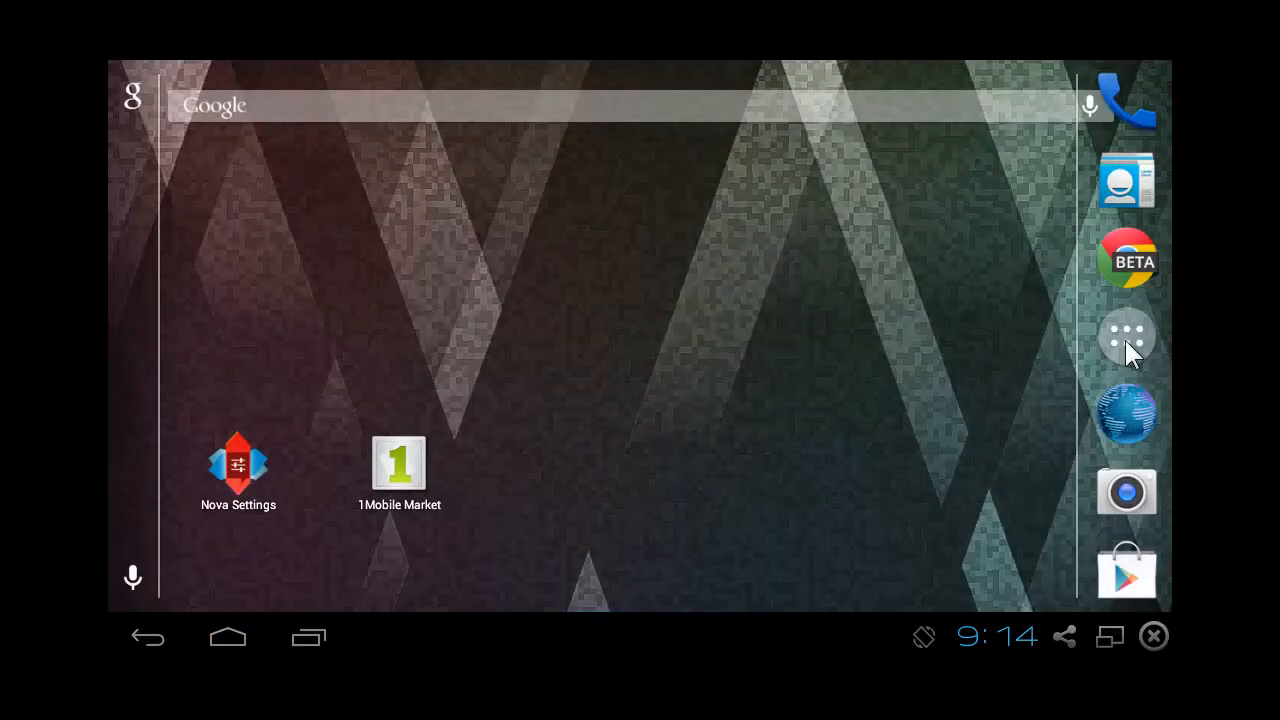
click(1128, 332)
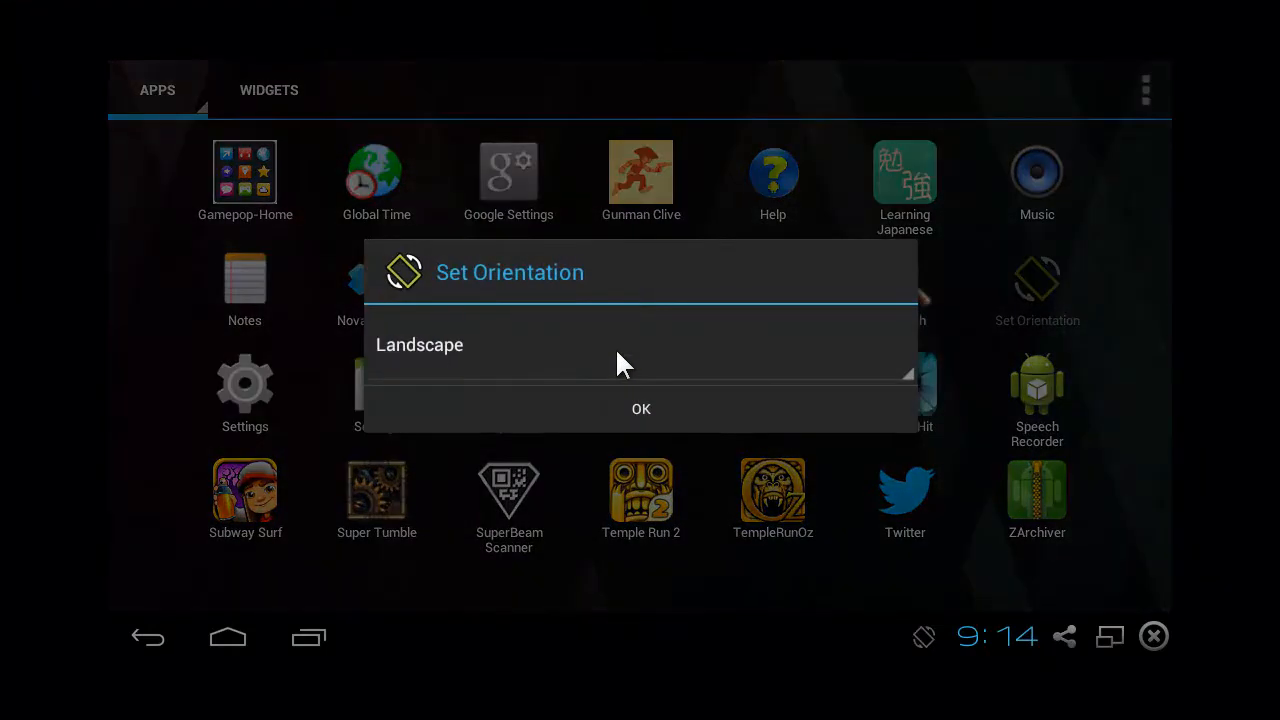
click(640, 344)
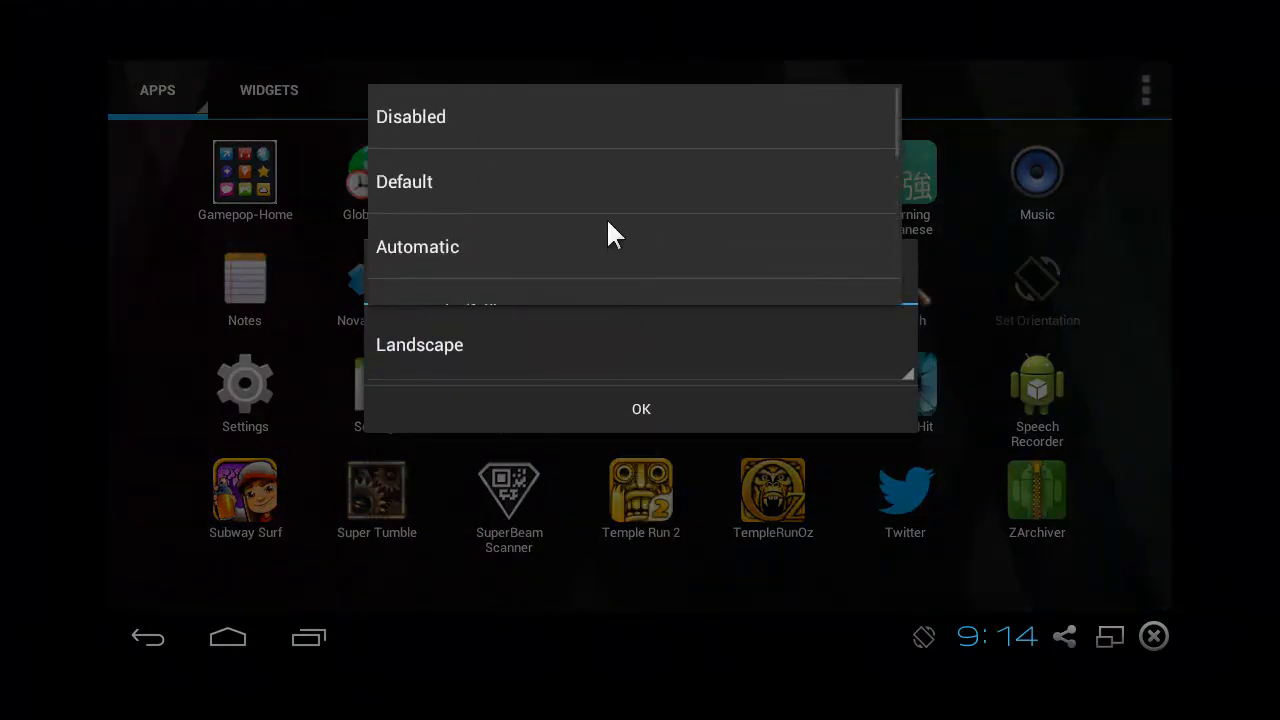
mouse_move(284, 184)
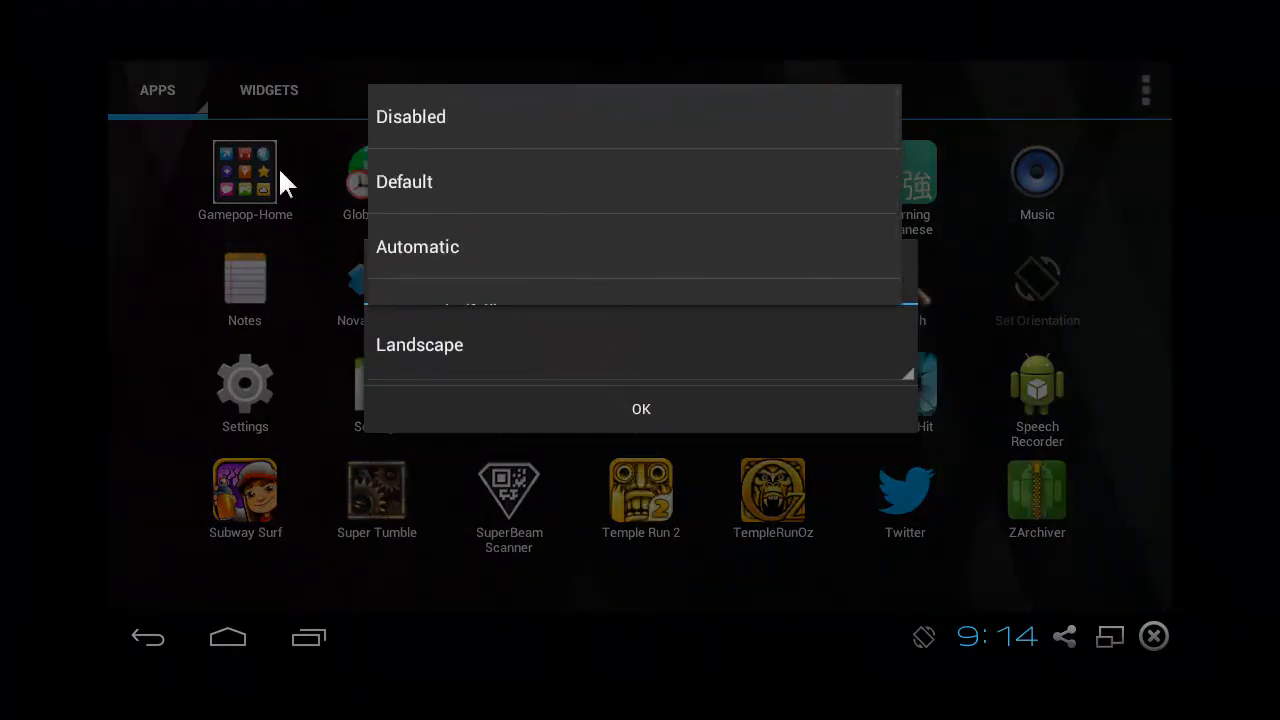
mouse_move(694, 610)
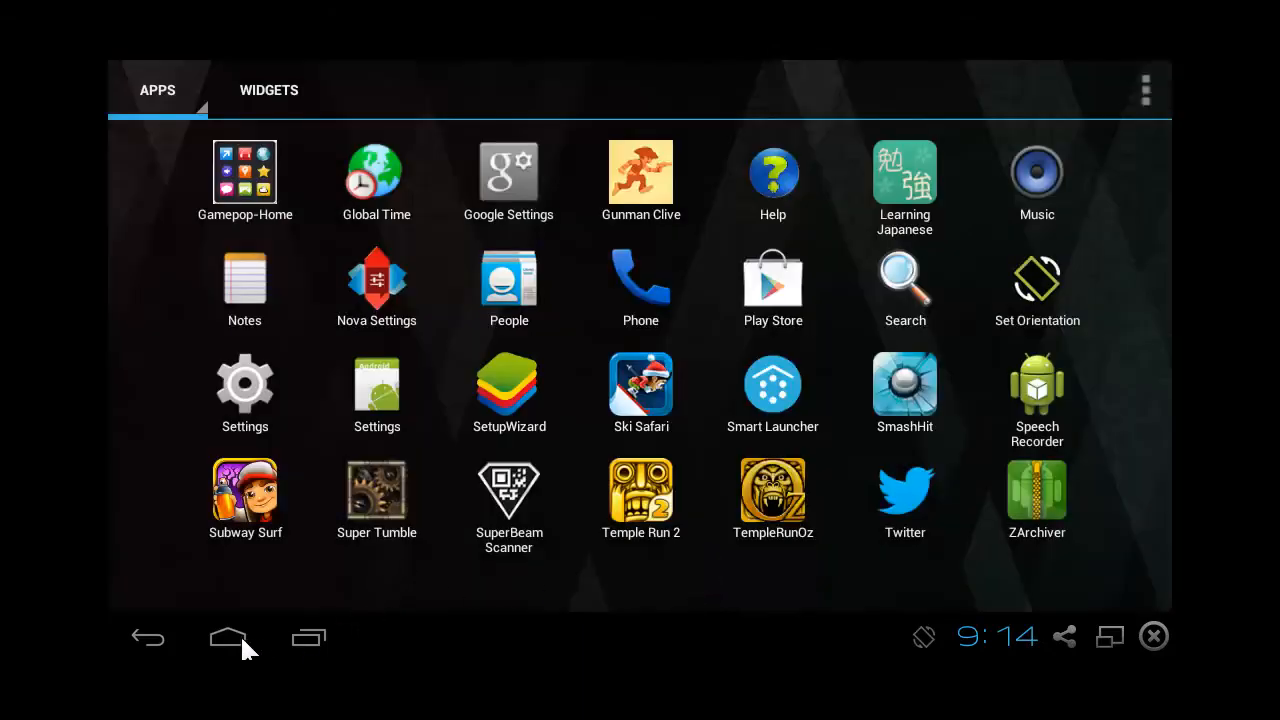
click(228, 636)
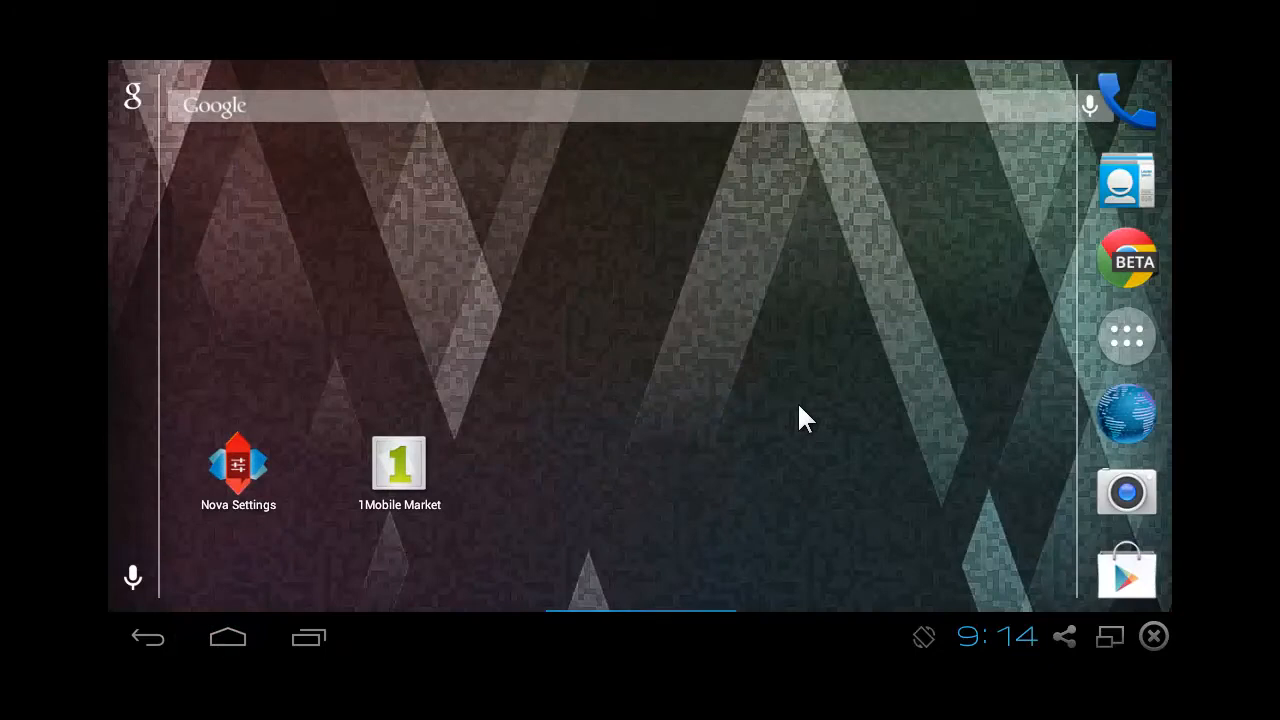